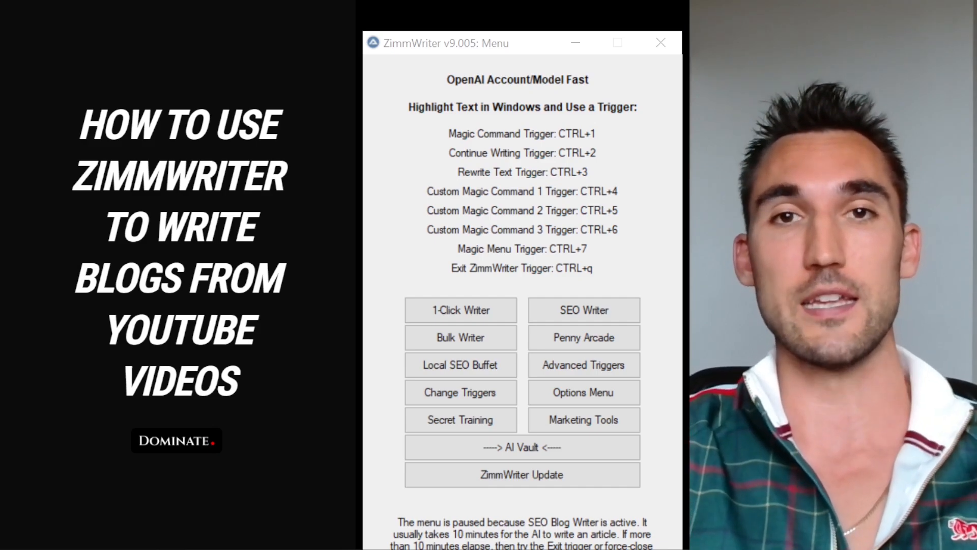
{"action": "mouse_move", "coordinate": [501, 172]}
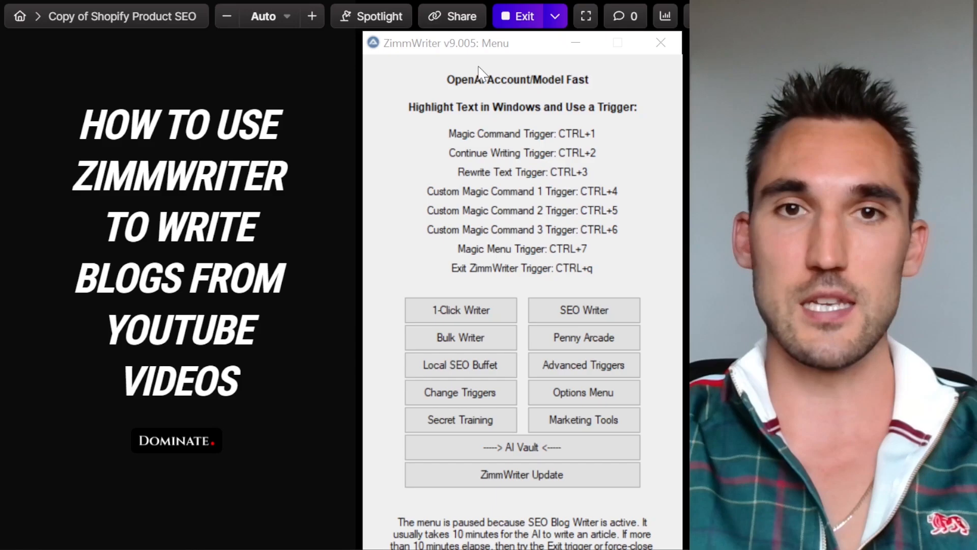
{"action": "mouse_move", "coordinate": [536, 168]}
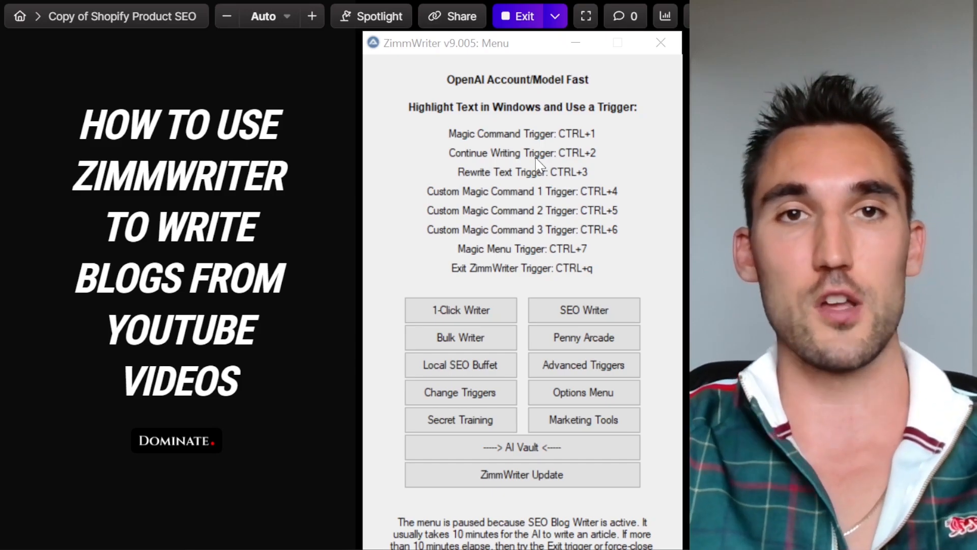
{"action": "mouse_move", "coordinate": [584, 187]}
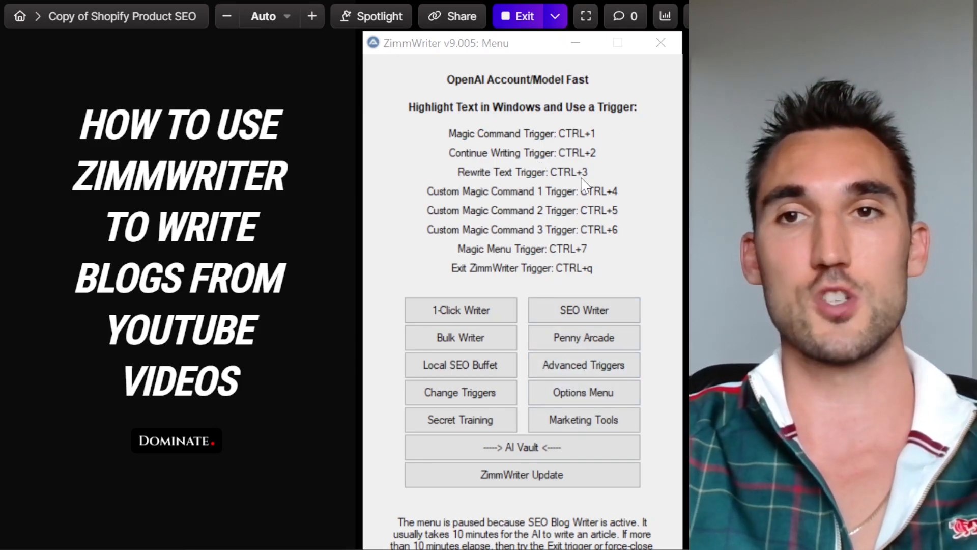
{"action": "mouse_move", "coordinate": [568, 273]}
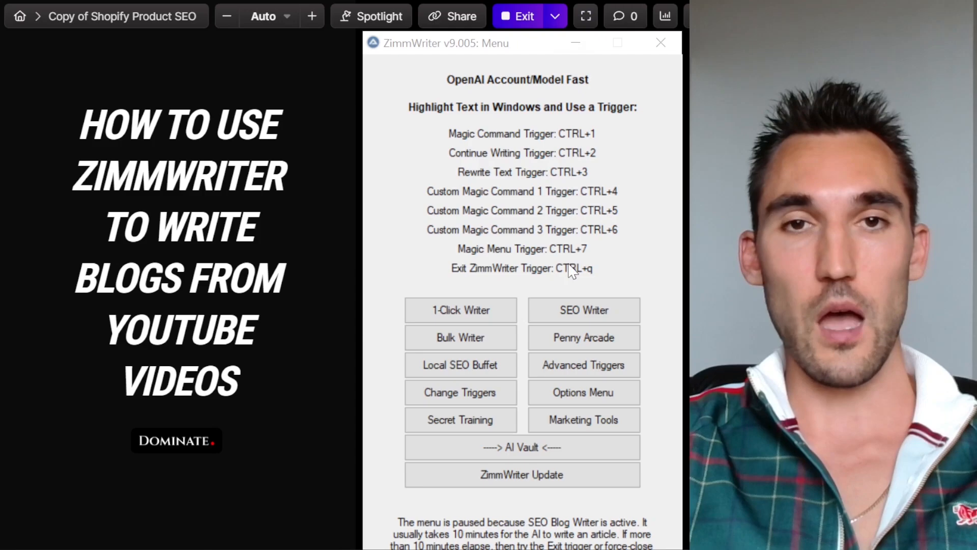
{"action": "mouse_move", "coordinate": [514, 225]}
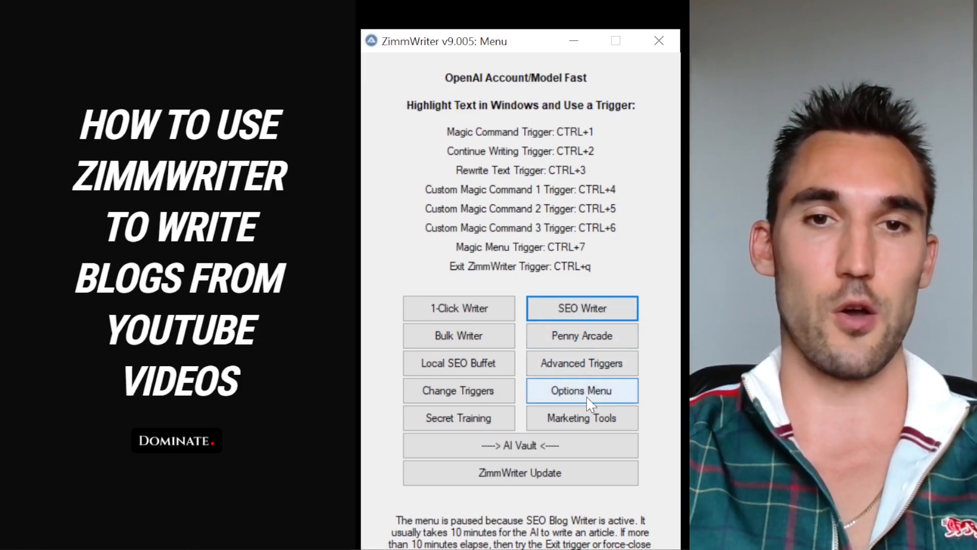
- Reach the ScrapeOwl setup window through the Options menu
{"action": "left_click", "coordinate": [581, 391]}
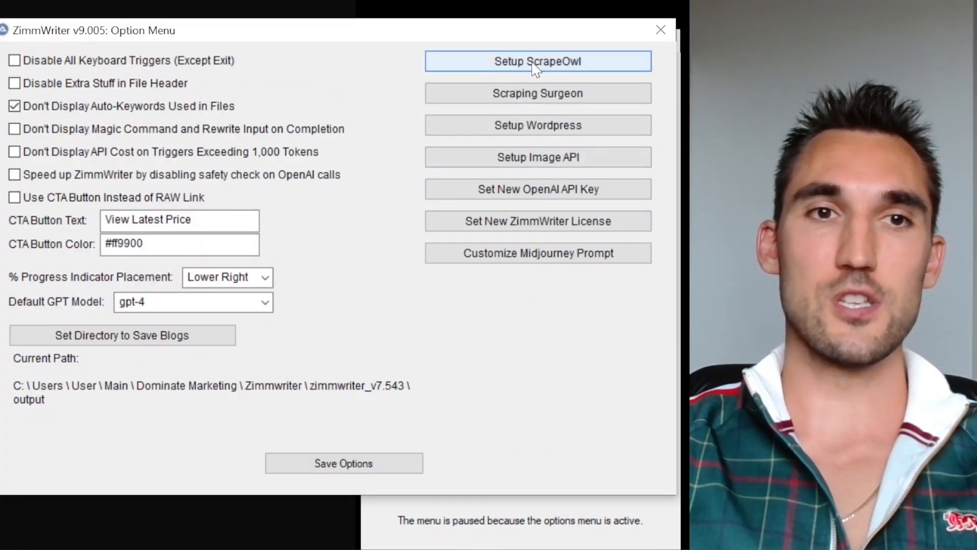
{"action": "mouse_move", "coordinate": [517, 73]}
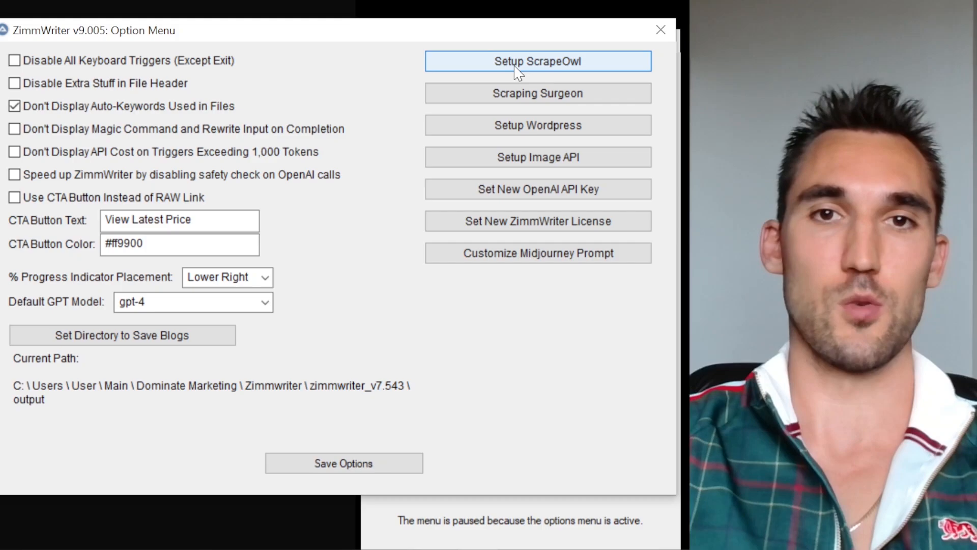
{"action": "left_click", "coordinate": [537, 61]}
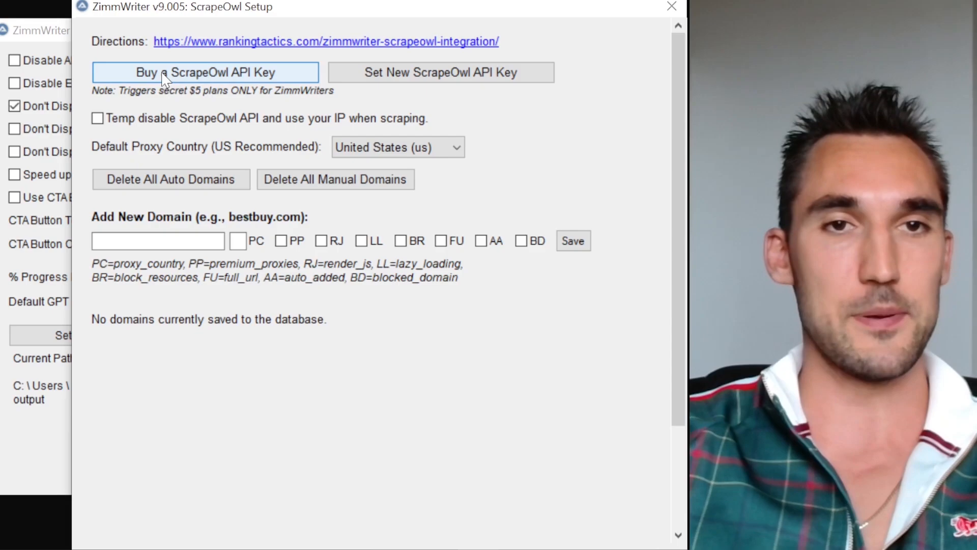
{"action": "mouse_move", "coordinate": [234, 82]}
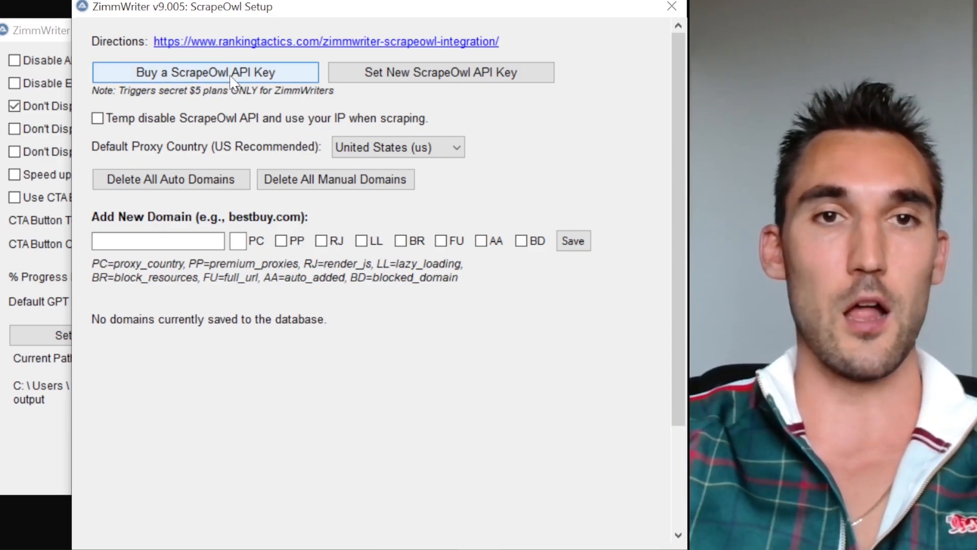
- Go to the ScrapeOwl site's Pricing page and scroll to the $5 Basic and $10 Hobby plan cards
{"action": "left_click", "coordinate": [207, 72]}
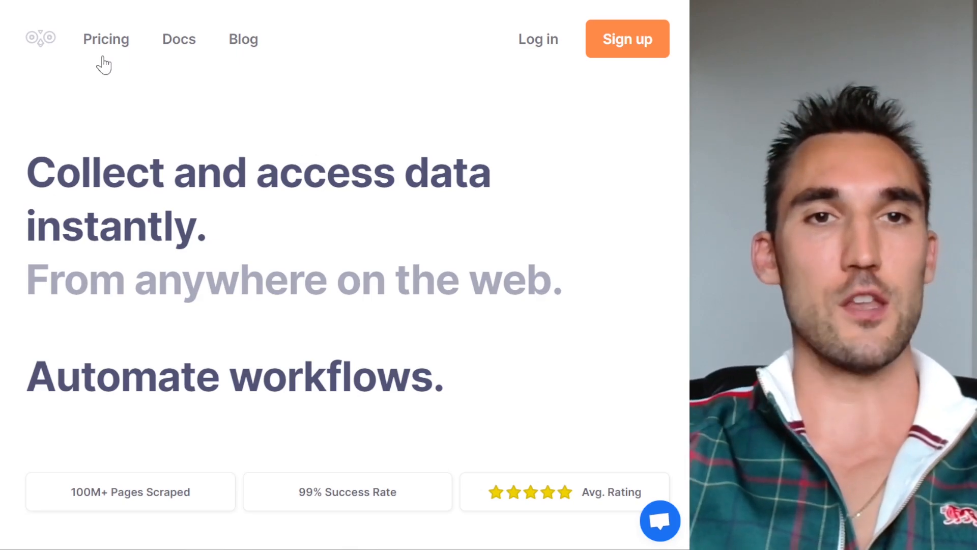
{"action": "left_click", "coordinate": [106, 39]}
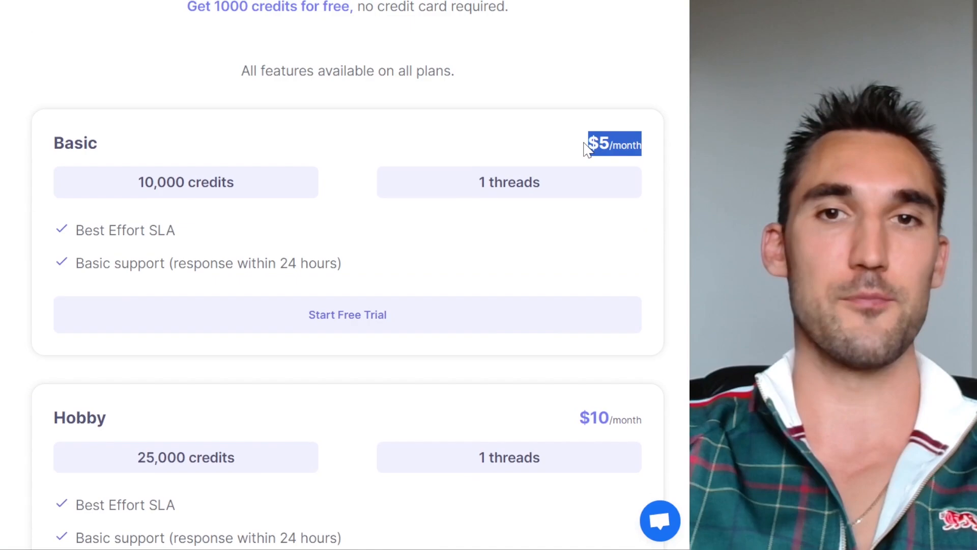
{"action": "mouse_move", "coordinate": [594, 125]}
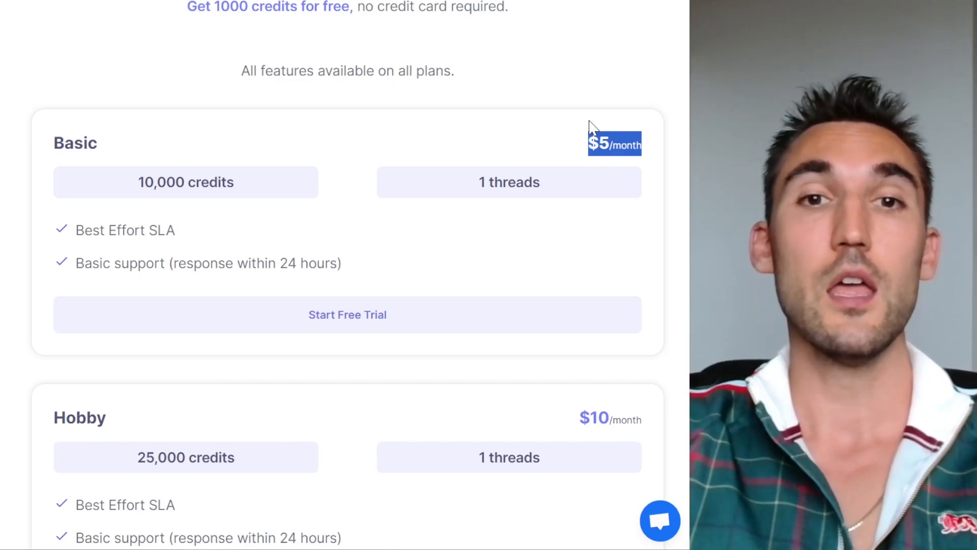
{"action": "scroll", "scroll_direction": "up", "scroll_amount": 3}
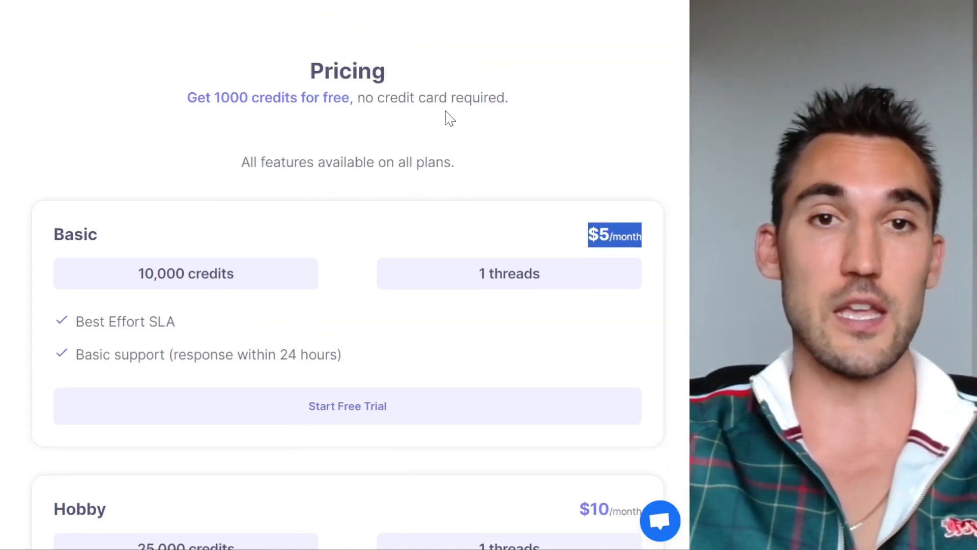
{"action": "mouse_move", "coordinate": [231, 139]}
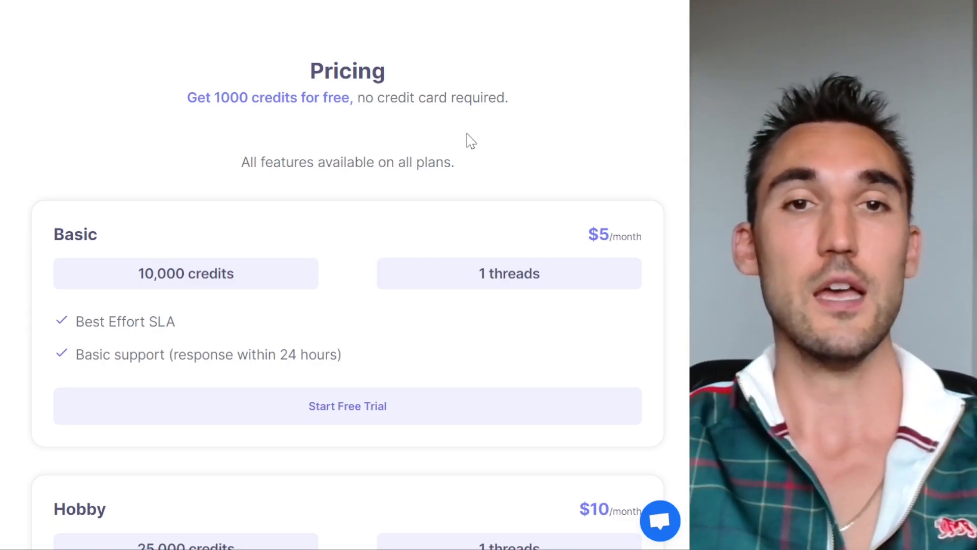
{"action": "scroll", "scroll_direction": "down", "scroll_amount": 3}
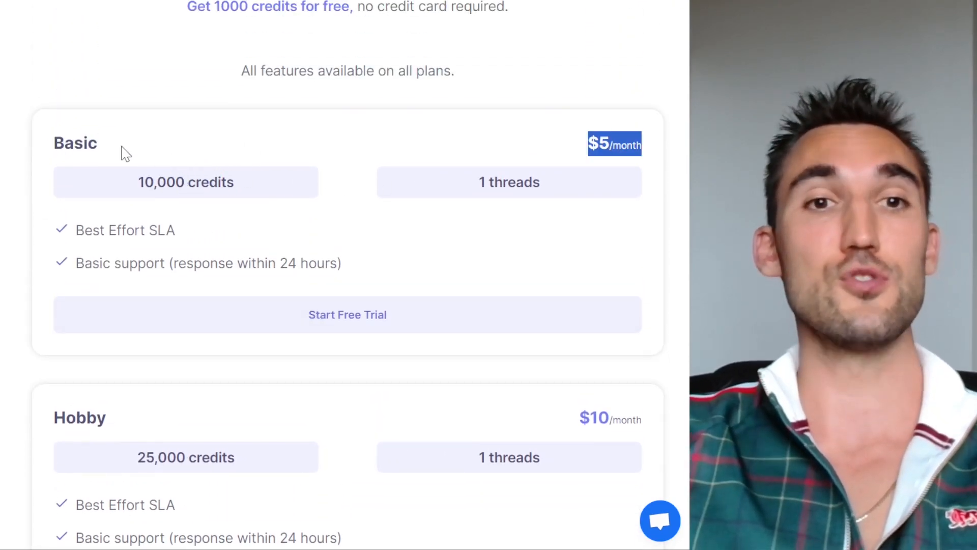
{"action": "mouse_move", "coordinate": [340, 169]}
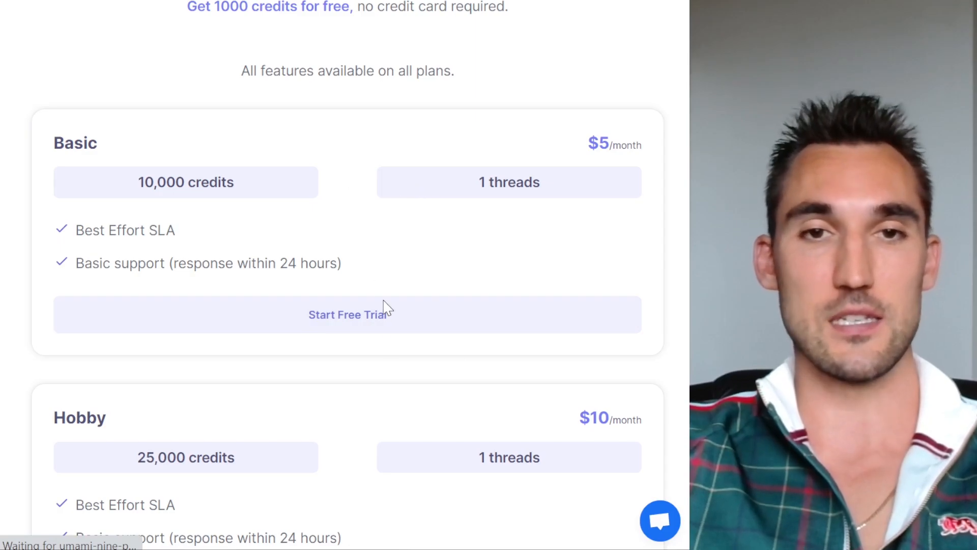
- Start the Basic plan free trial and copy the API key from the dashboard with 1,000 credits
{"action": "left_click", "coordinate": [348, 313]}
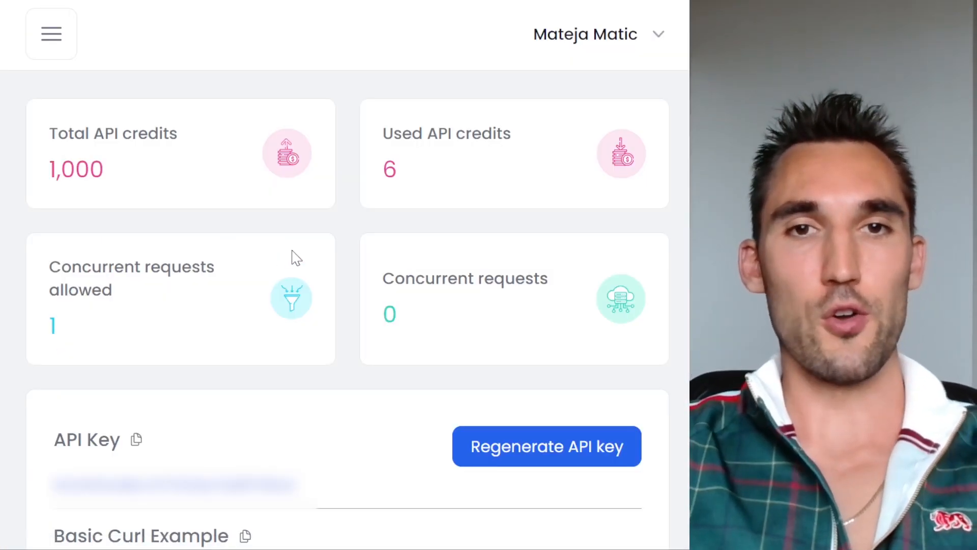
{"action": "mouse_move", "coordinate": [378, 212]}
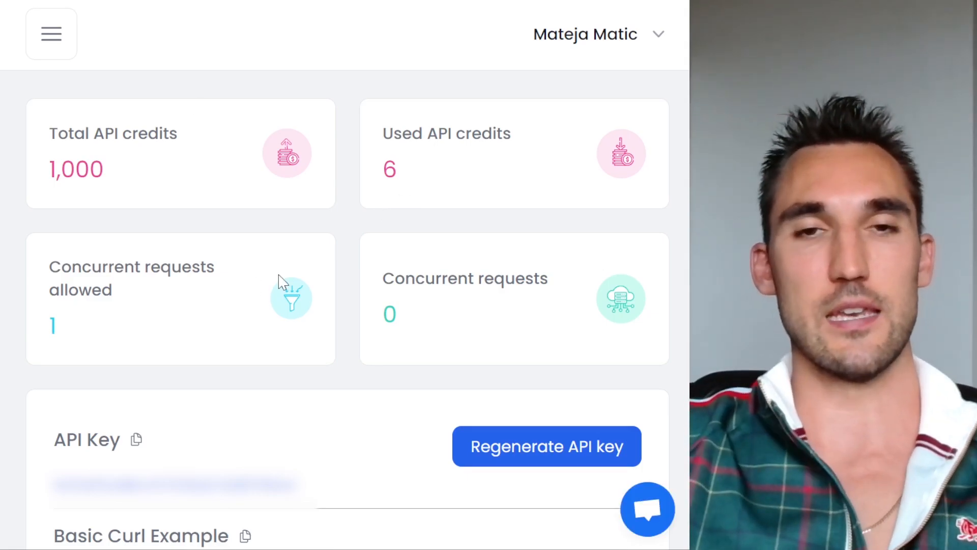
{"action": "mouse_move", "coordinate": [330, 261]}
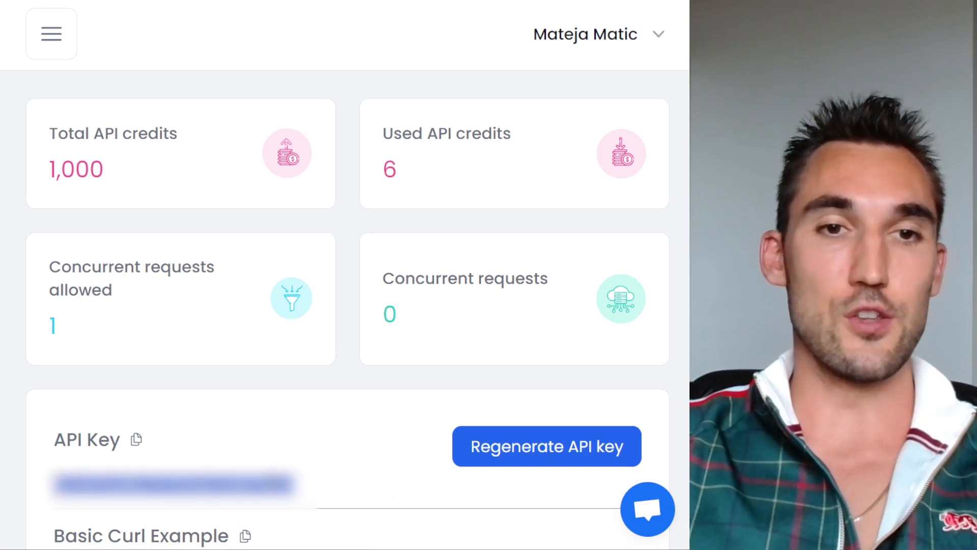
{"action": "left_click", "coordinate": [136, 439]}
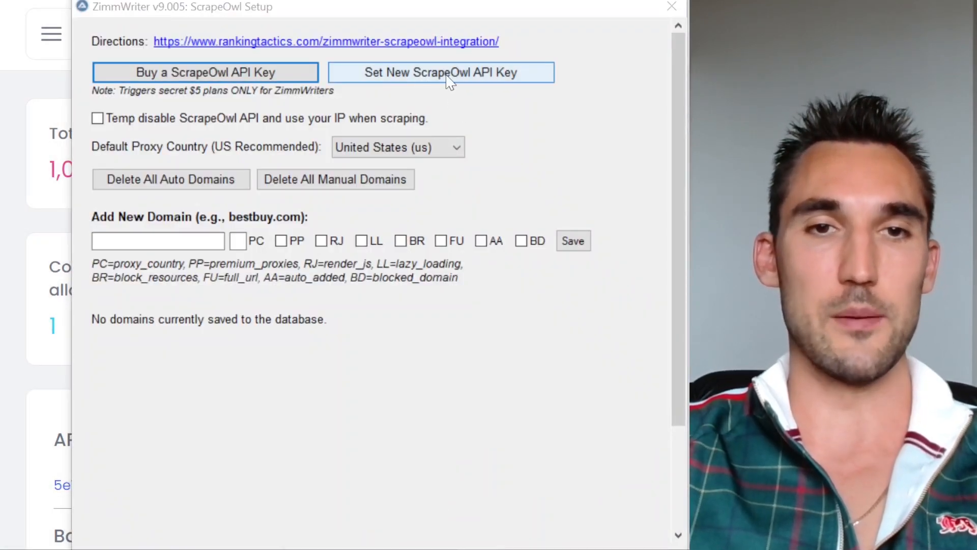
- Paste the copied key as the new ScrapeOwl API key and confirm the successful update
{"action": "left_click", "coordinate": [441, 72]}
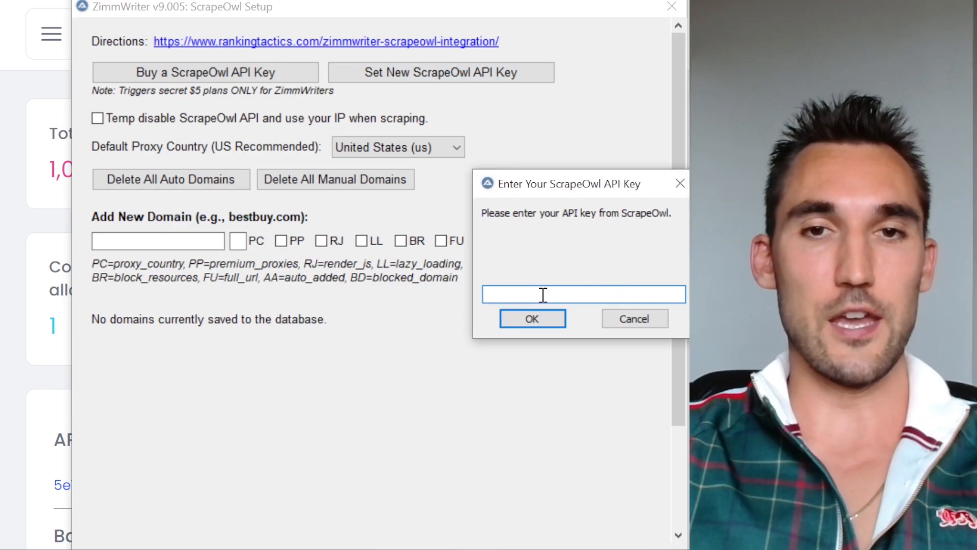
{"action": "left_click", "coordinate": [532, 317]}
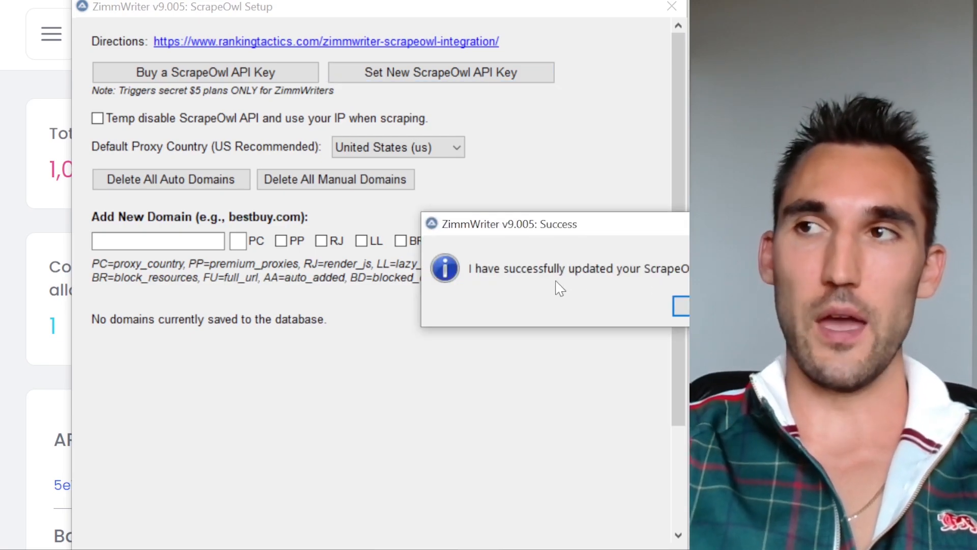
{"action": "mouse_move", "coordinate": [683, 266]}
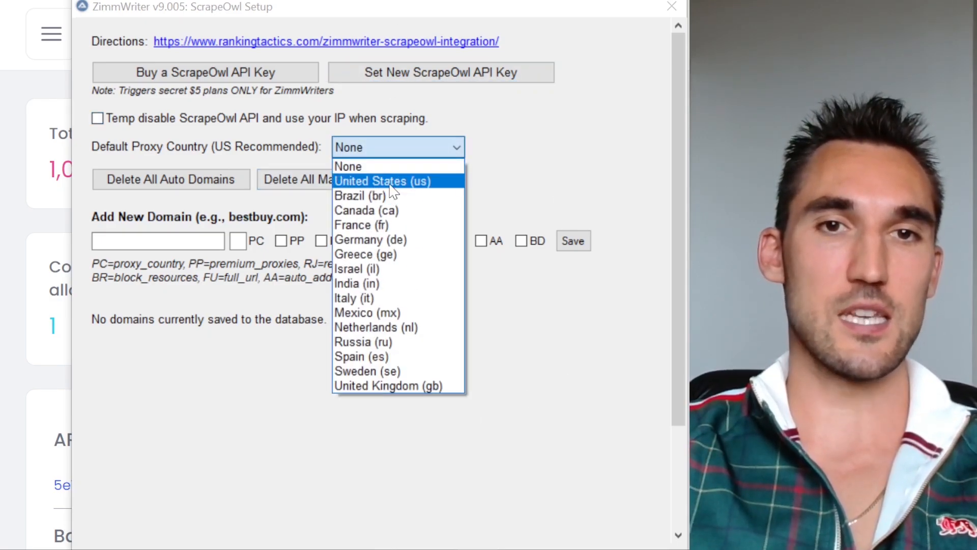
- Choose United States (us) as the default proxy country and go back to the main menu
{"action": "left_click", "coordinate": [381, 181]}
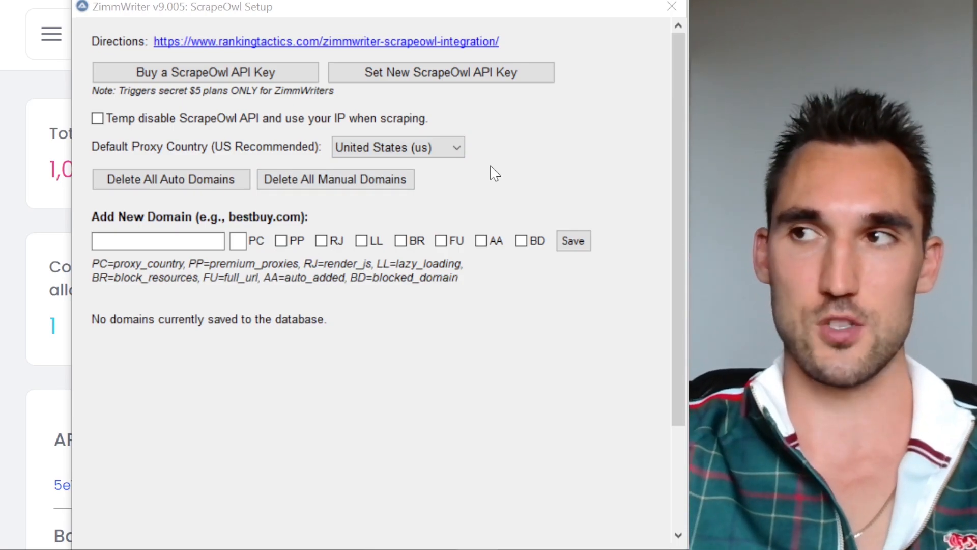
{"action": "left_click", "coordinate": [397, 147]}
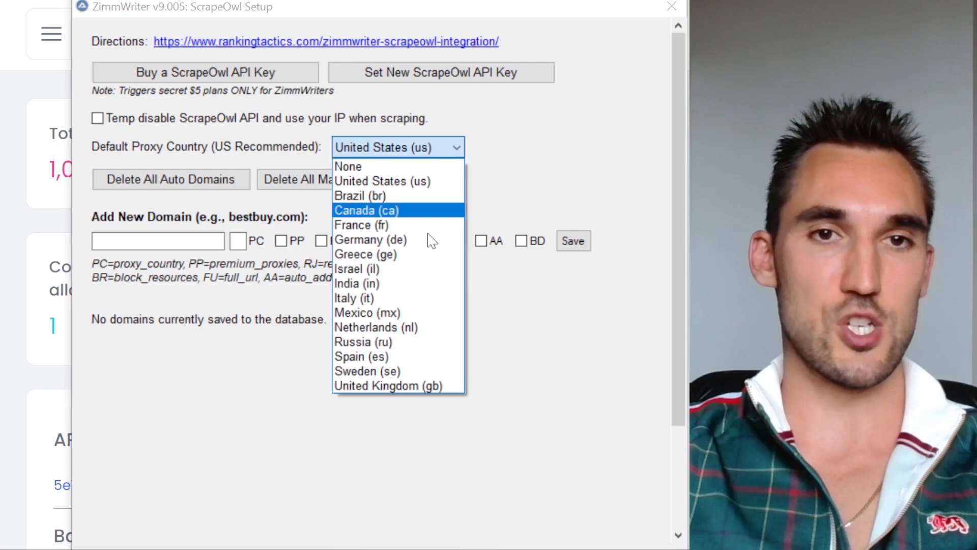
{"action": "mouse_move", "coordinate": [424, 197]}
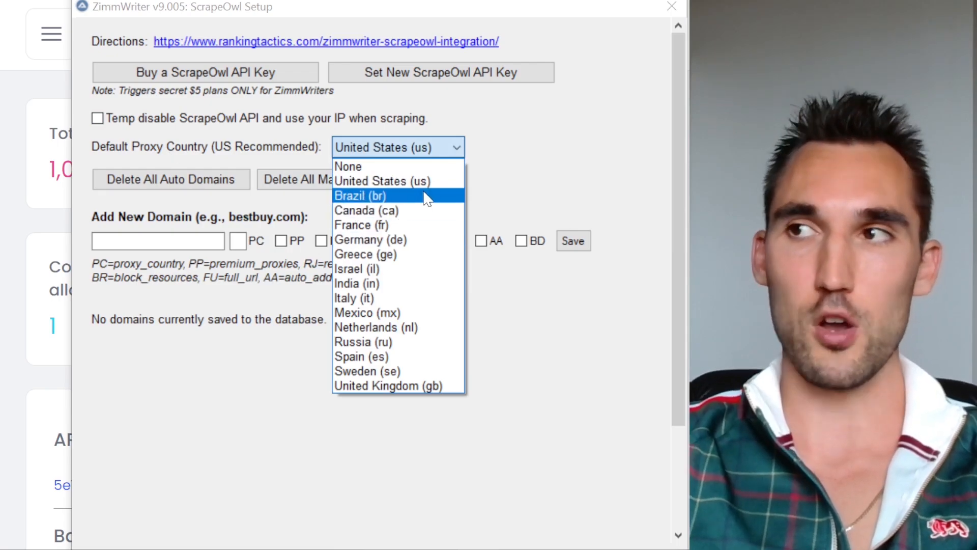
{"action": "mouse_move", "coordinate": [425, 189]}
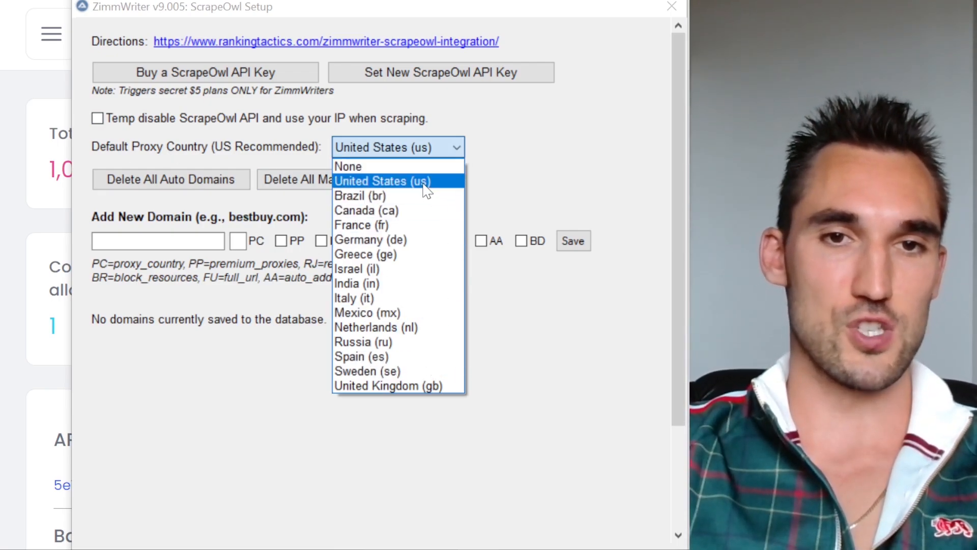
{"action": "left_click", "coordinate": [382, 181]}
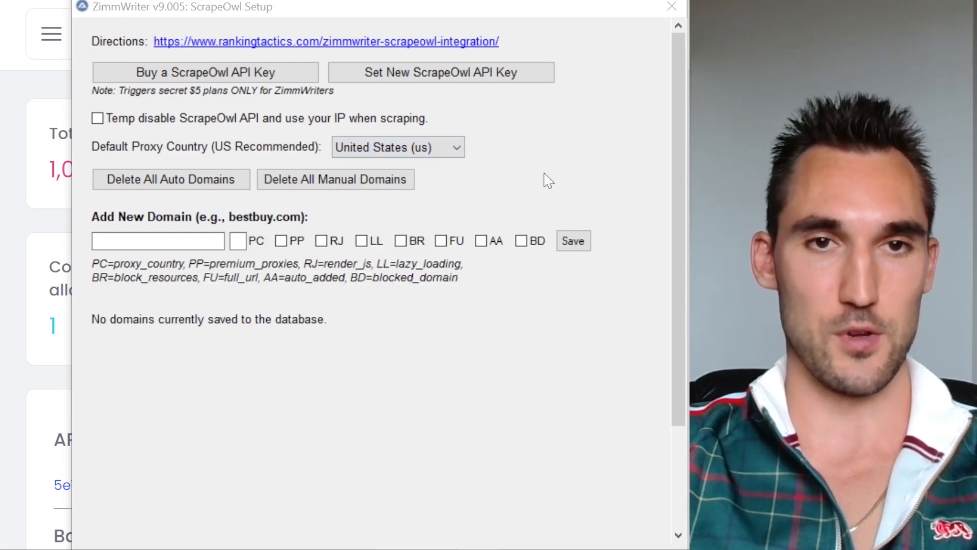
{"action": "scroll", "scroll_direction": "down", "scroll_amount": 3}
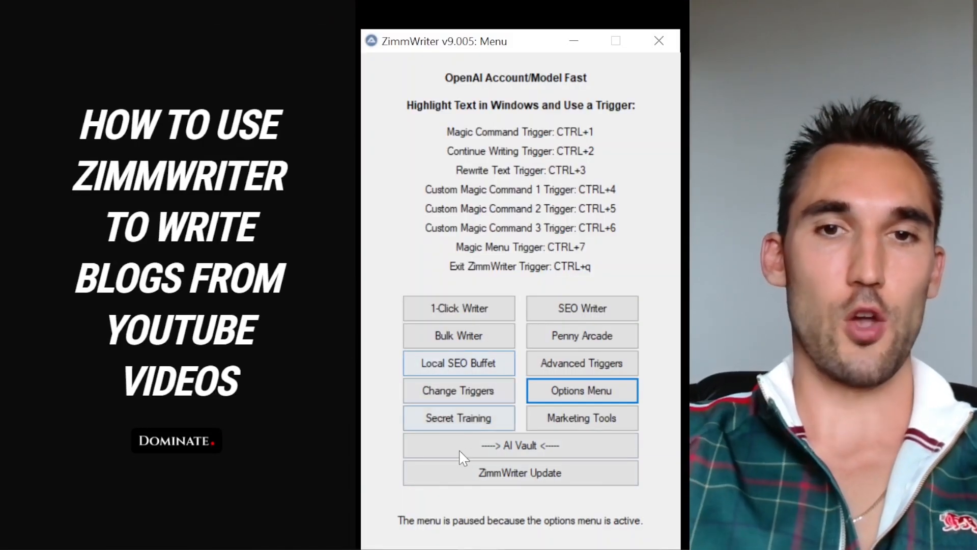
{"action": "left_click", "coordinate": [581, 390]}
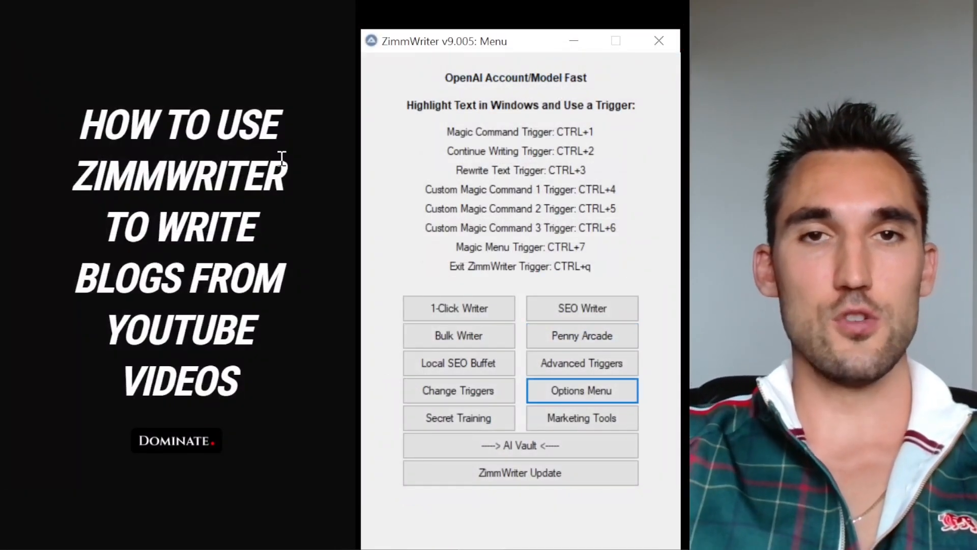
{"action": "mouse_move", "coordinate": [623, 262]}
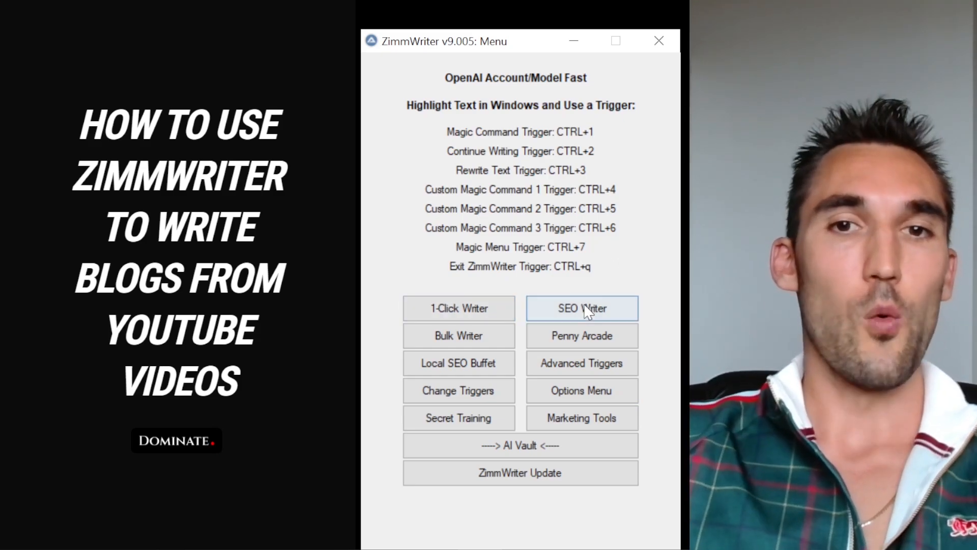
{"action": "mouse_move", "coordinate": [485, 335]}
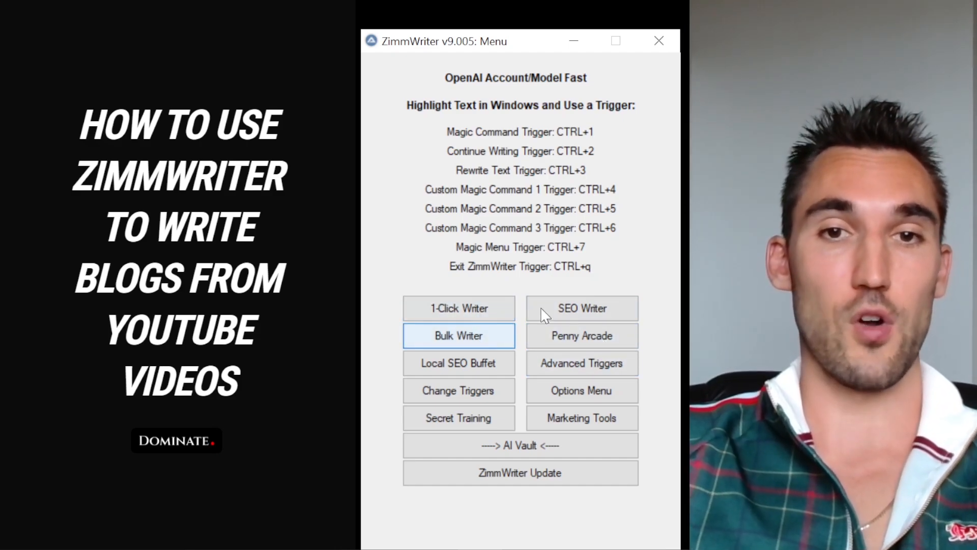
- In the Bulk Writer, tick Enable YouTube Videos and close back to the main menu
{"action": "left_click", "coordinate": [458, 336]}
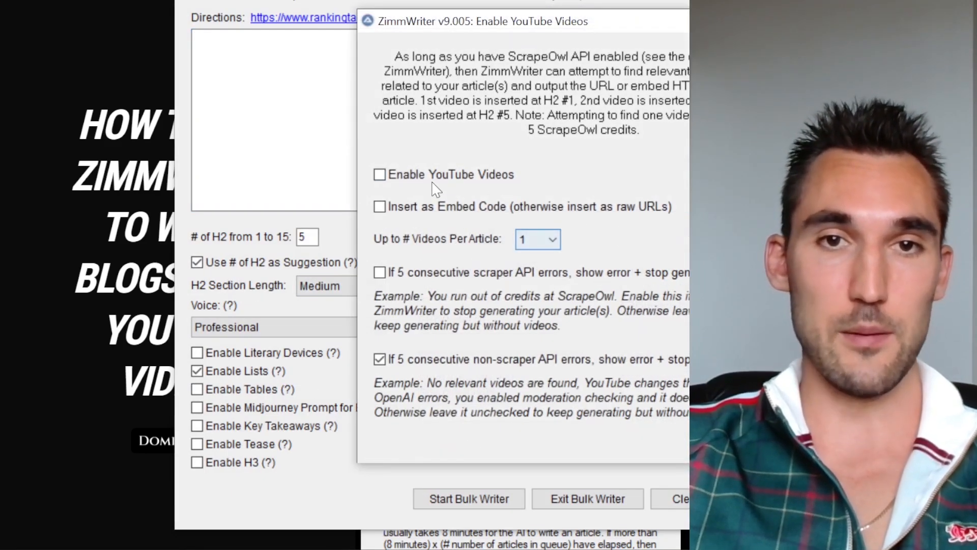
{"action": "left_click", "coordinate": [378, 174]}
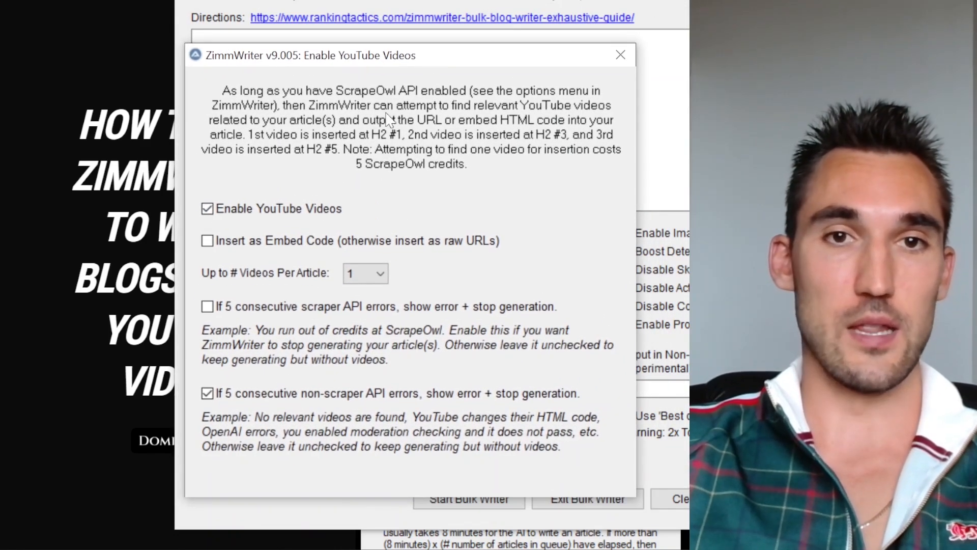
{"action": "left_click", "coordinate": [621, 54]}
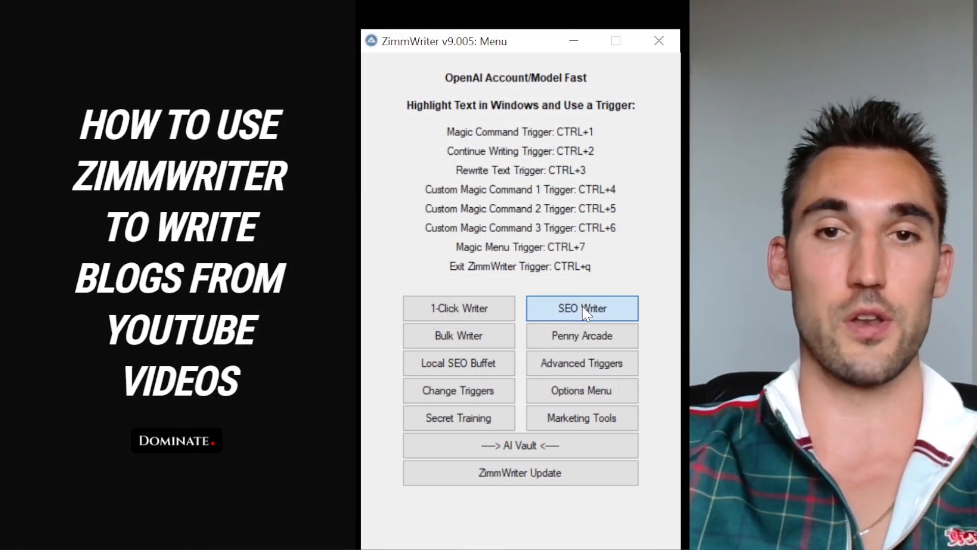
- Enter the SEO Blog Writer and erase the article details while keeping settings
{"action": "left_click", "coordinate": [581, 308]}
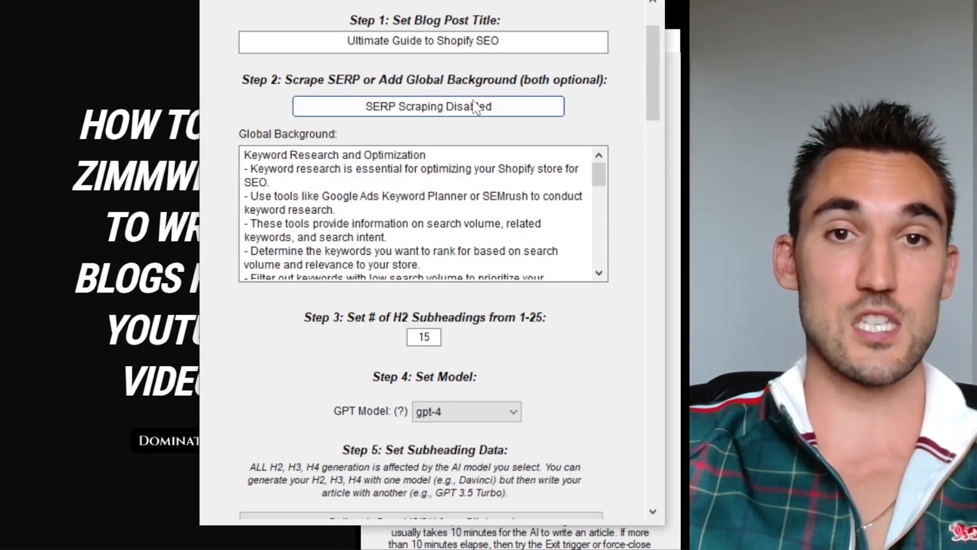
{"action": "scroll", "scroll_direction": "down", "scroll_amount": 3}
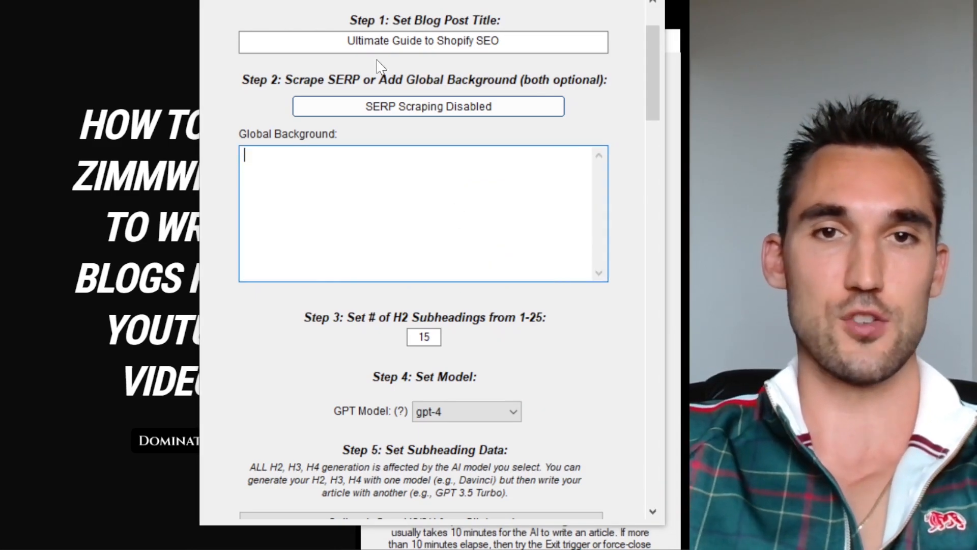
{"action": "scroll", "scroll_direction": "down", "scroll_amount": 3}
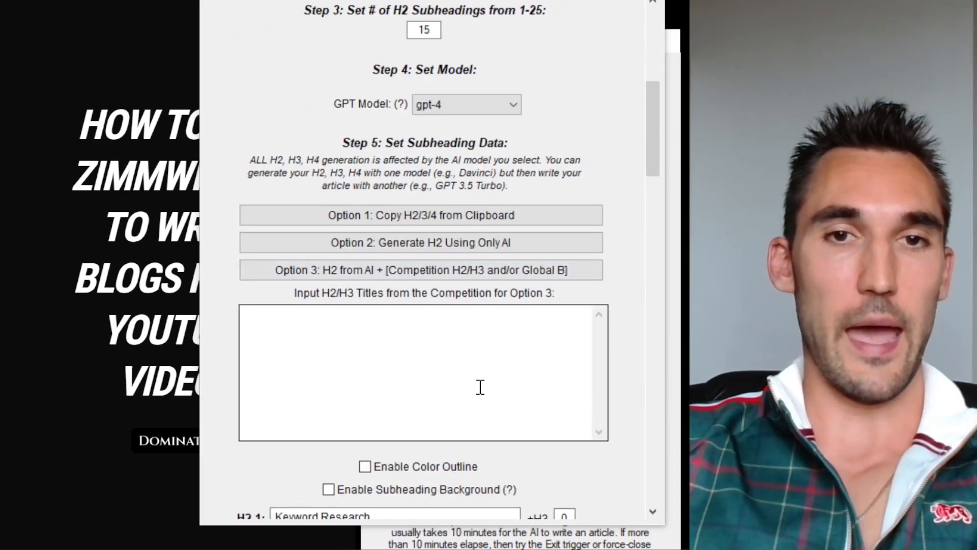
{"action": "scroll", "scroll_direction": "down", "scroll_amount": 3}
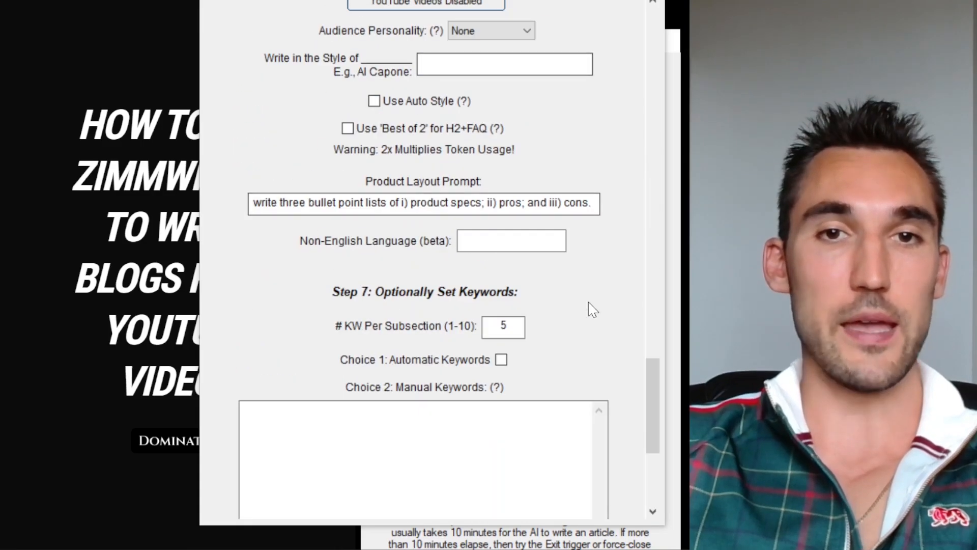
{"action": "scroll", "scroll_direction": "down", "scroll_amount": 3}
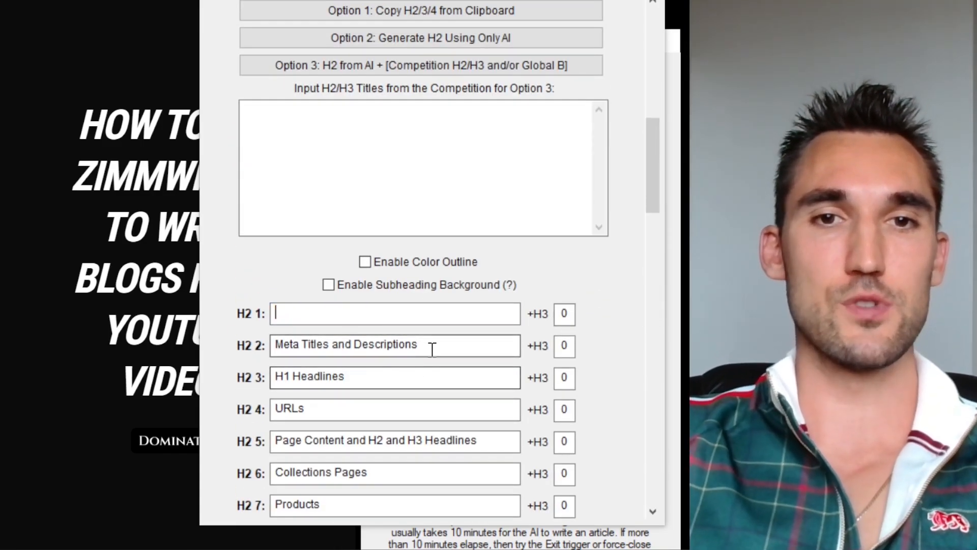
{"action": "scroll", "scroll_direction": "up", "scroll_amount": 3}
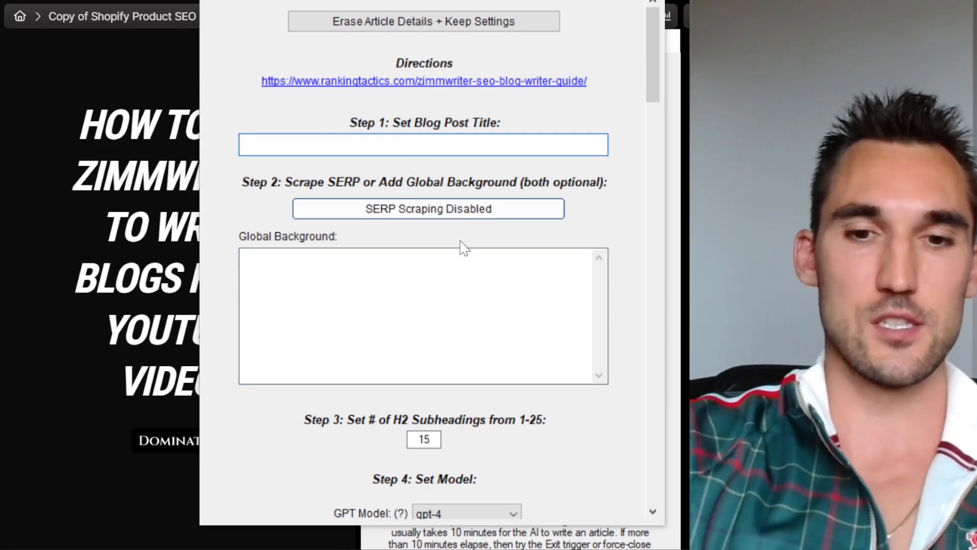
- Title the blog 'Ultimate Guide to Shopify SEO' and paste the YouTube URL as Global Background
{"action": "type", "text": "Ultimate Guide to Shopify SEO"}
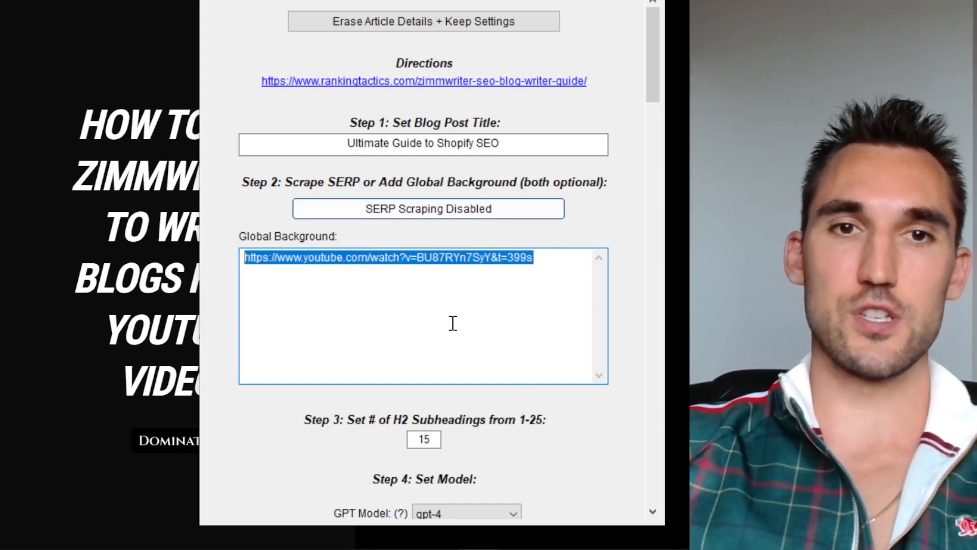
{"action": "left_click", "coordinate": [460, 314]}
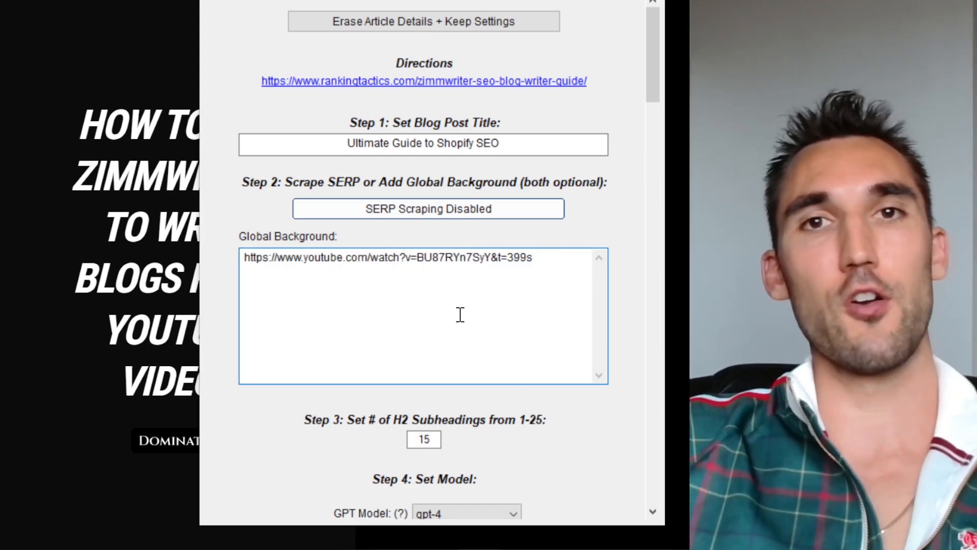
{"action": "scroll", "scroll_direction": "down", "scroll_amount": 3}
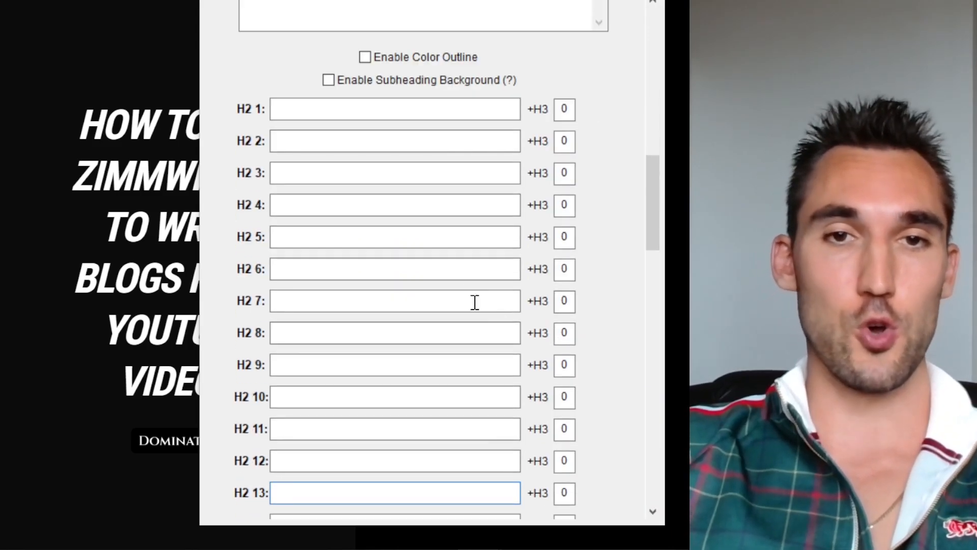
{"action": "left_click", "coordinate": [566, 108]}
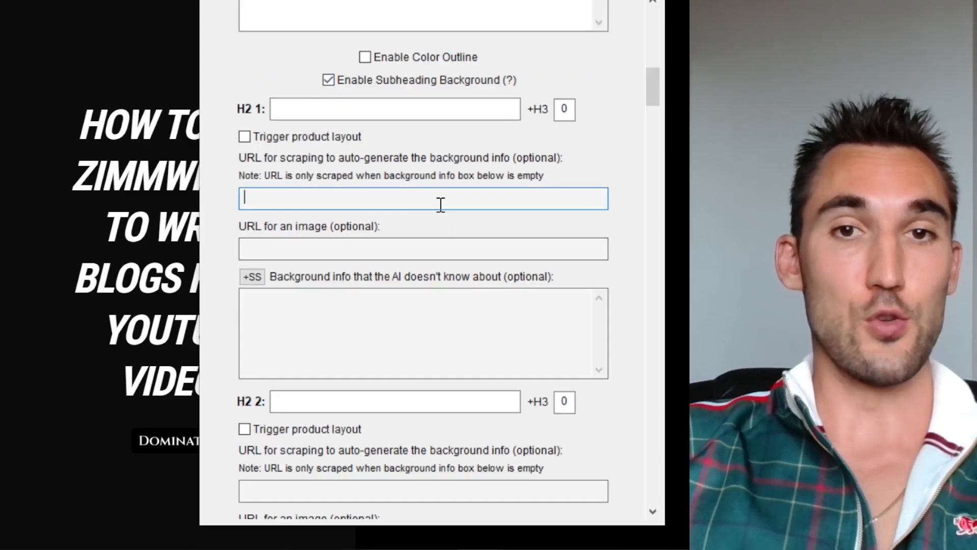
{"action": "type", "text": "https://www.youtube.com/watch?v=BU87RYn7SyY&t=399s"}
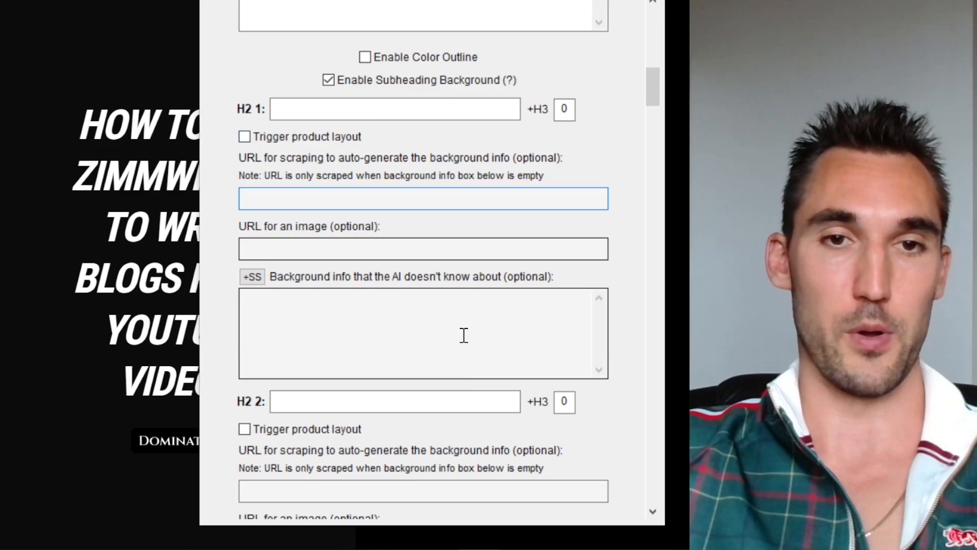
{"action": "scroll", "scroll_direction": "down", "scroll_amount": 3}
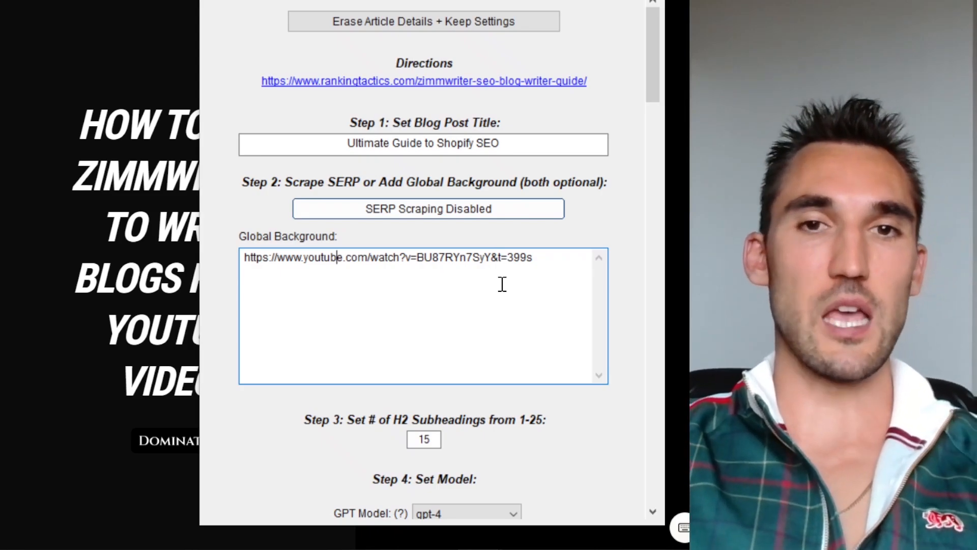
{"action": "scroll", "scroll_direction": "down", "scroll_amount": 3}
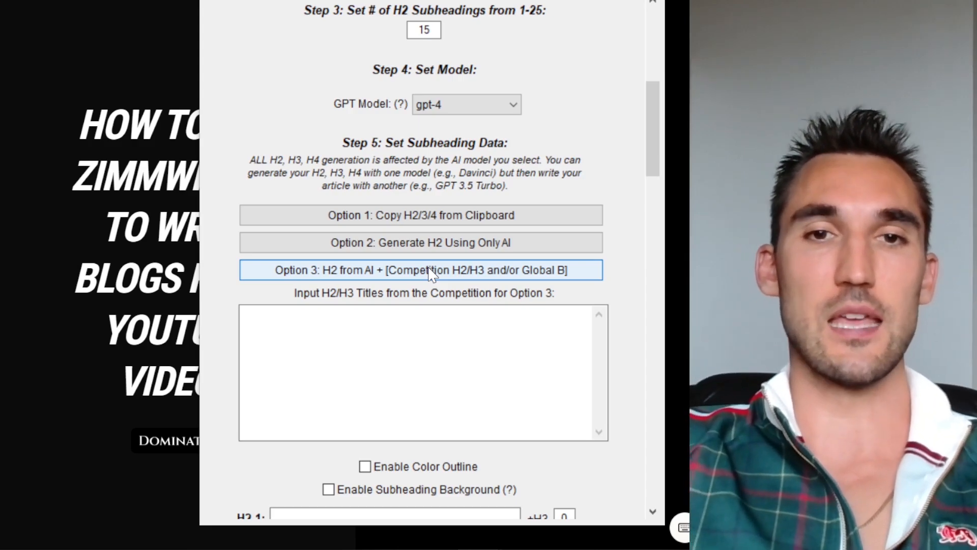
{"action": "left_click", "coordinate": [419, 242]}
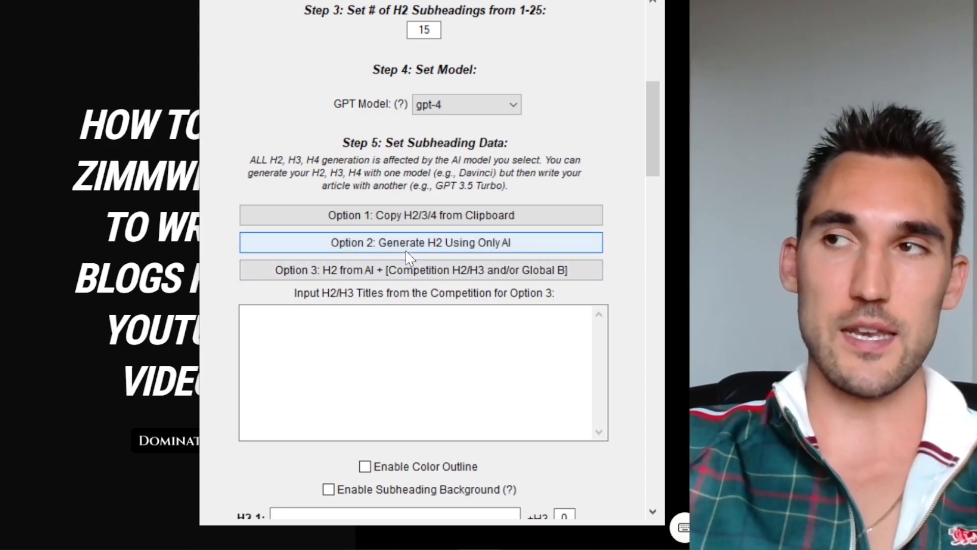
{"action": "left_click", "coordinate": [421, 270]}
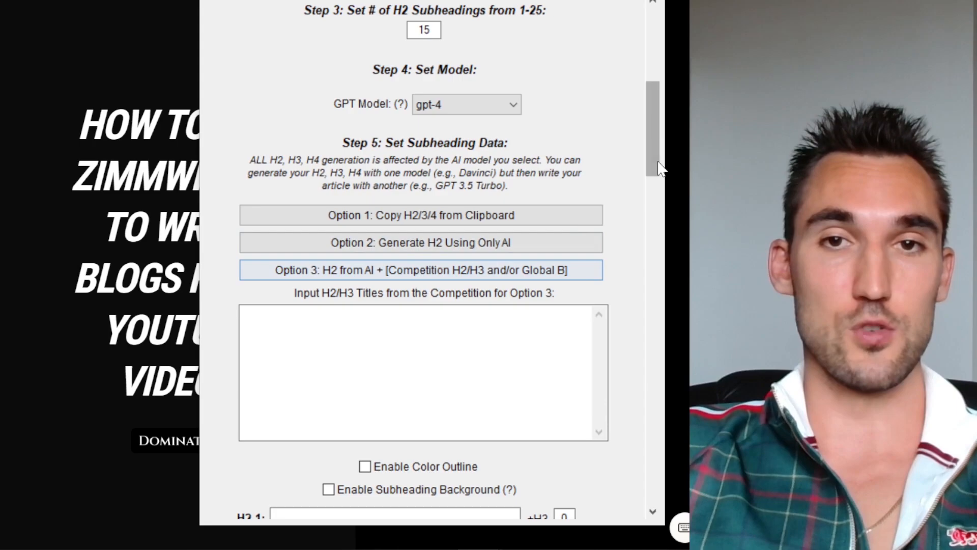
{"action": "scroll", "scroll_direction": "down", "scroll_amount": 3}
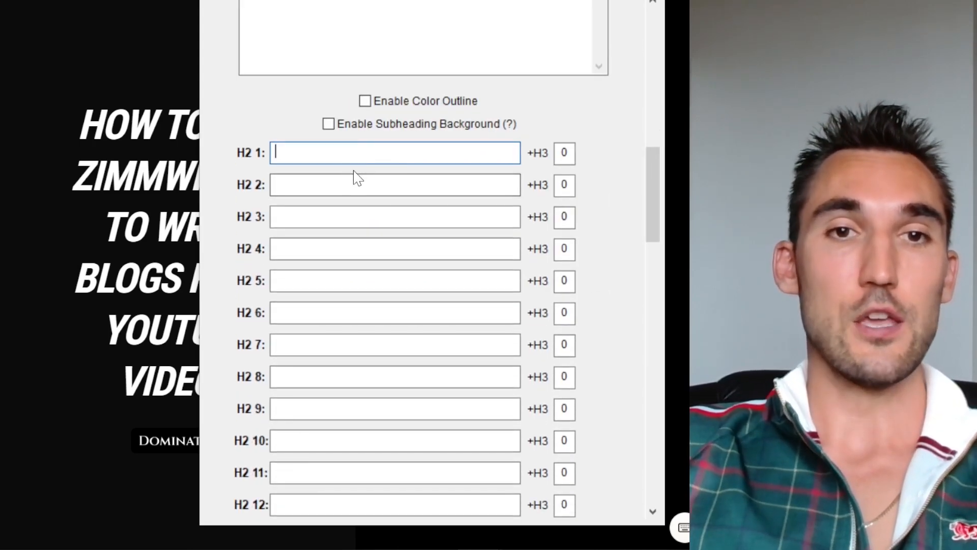
{"action": "left_click", "coordinate": [395, 280]}
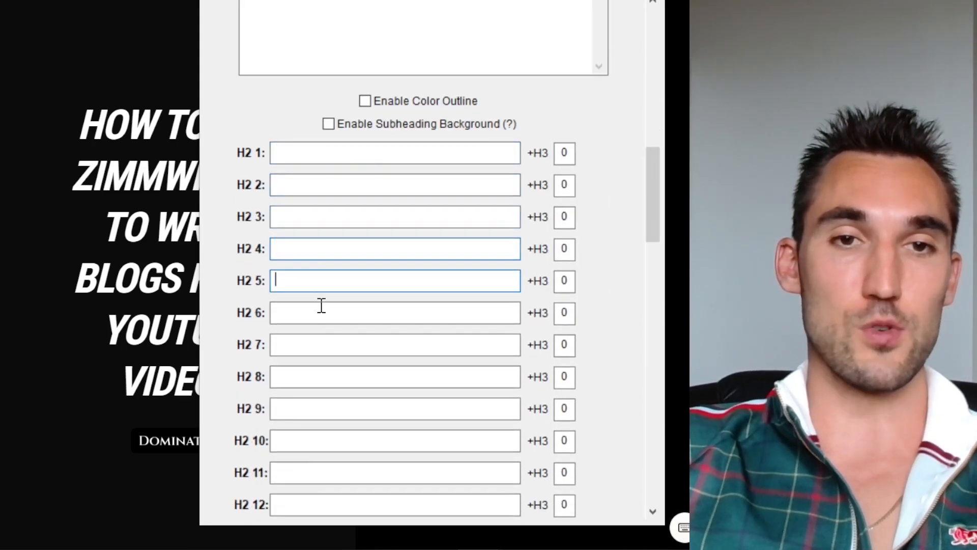
{"action": "scroll", "scroll_direction": "down", "scroll_amount": 3}
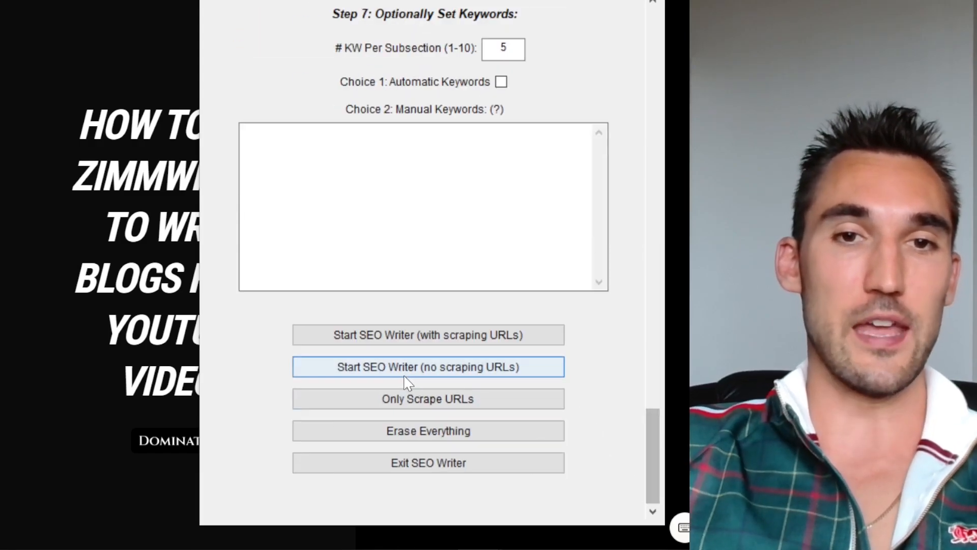
{"action": "mouse_move", "coordinate": [437, 331]}
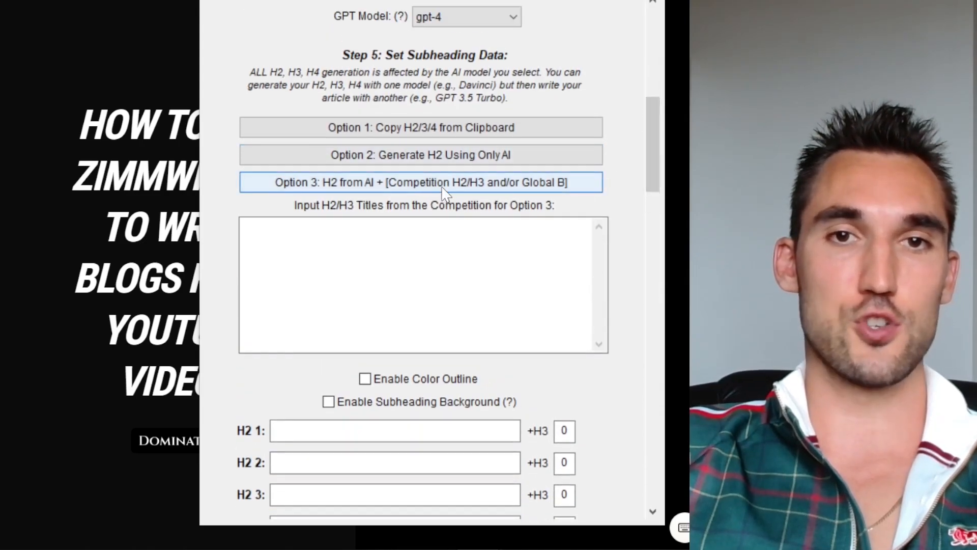
- Run Option 3 (H2 from AI + Global Background), confirm the overwrite, and review the 15 generated H2s
{"action": "left_click", "coordinate": [440, 182]}
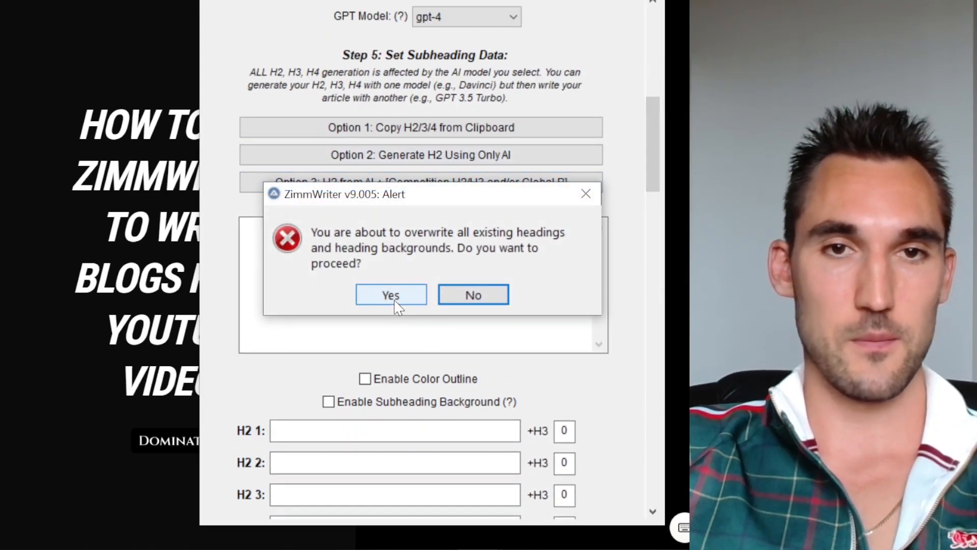
{"action": "left_click", "coordinate": [390, 294]}
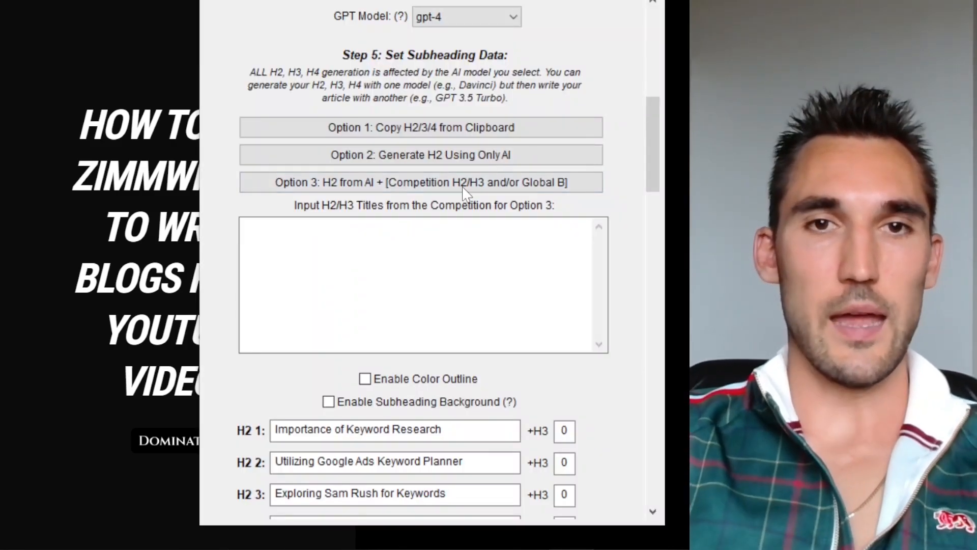
{"action": "scroll", "scroll_direction": "down", "scroll_amount": 3}
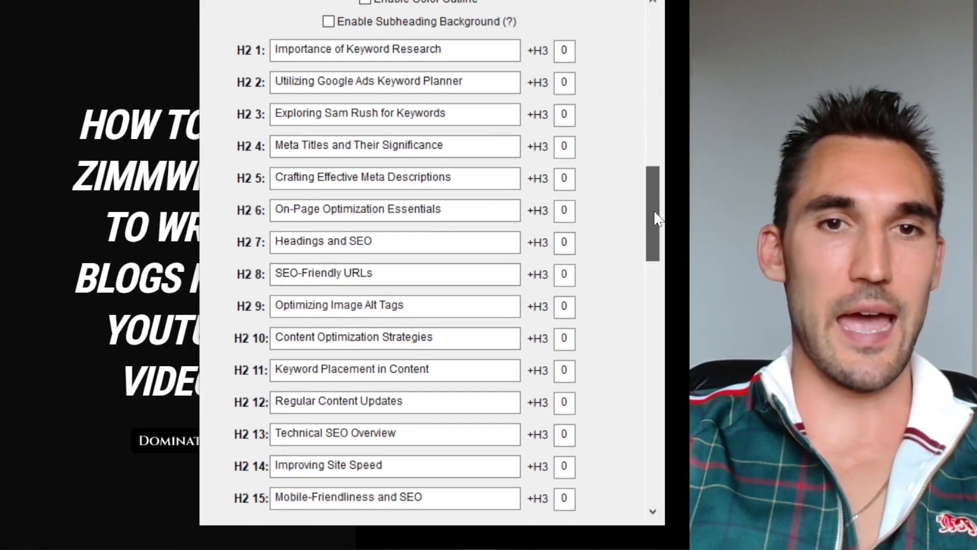
{"action": "scroll", "scroll_direction": "down", "scroll_amount": 3}
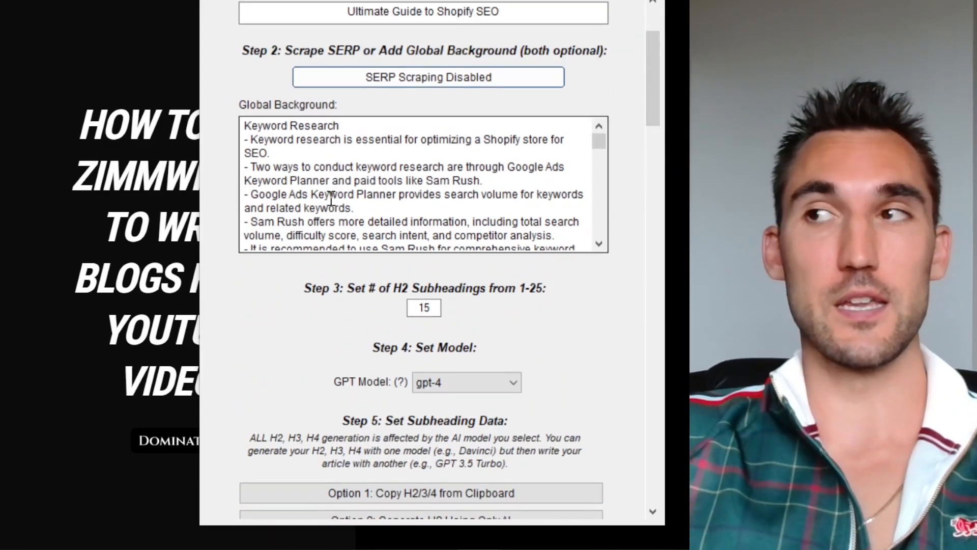
{"action": "mouse_move", "coordinate": [405, 153]}
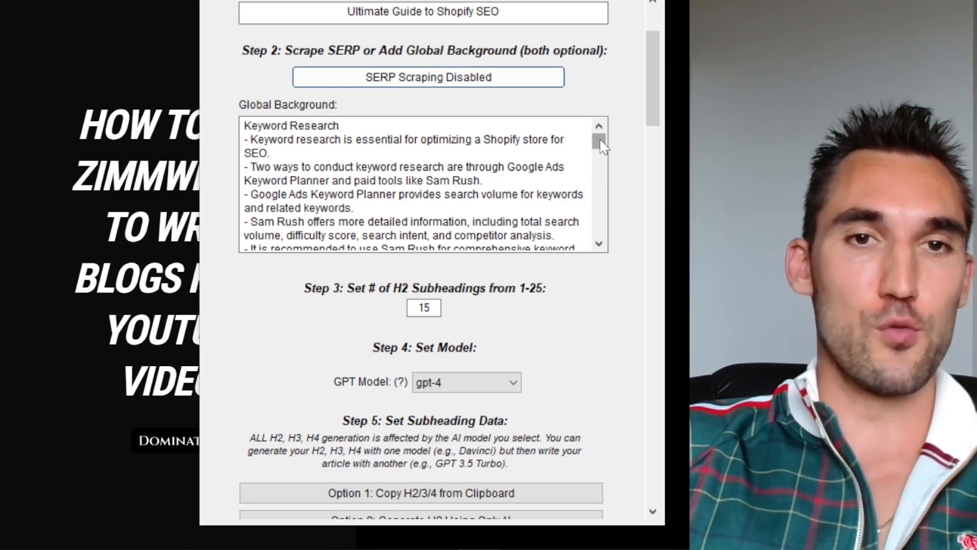
{"action": "scroll", "scroll_direction": "down", "scroll_amount": 3}
{"action": "type", "text": "emr"}
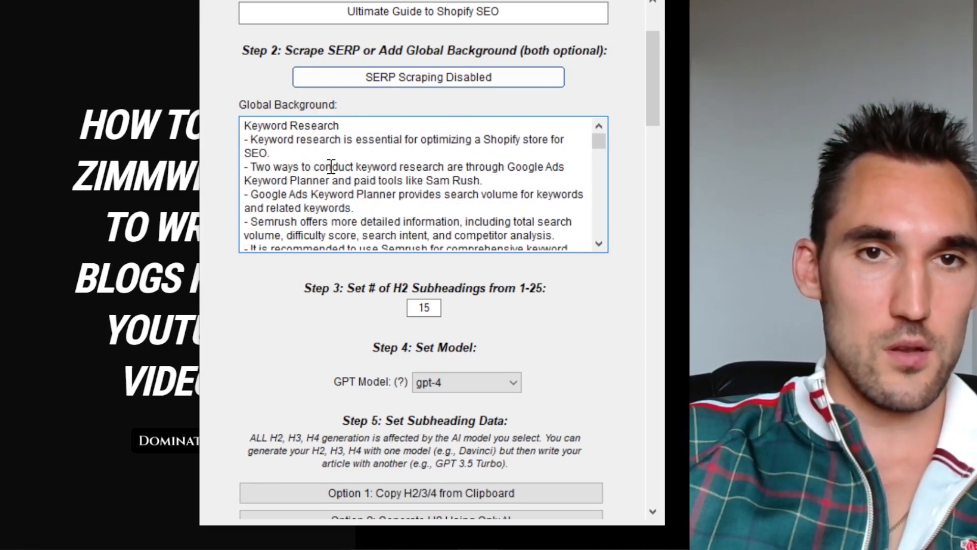
{"action": "scroll", "scroll_direction": "down", "scroll_amount": 3}
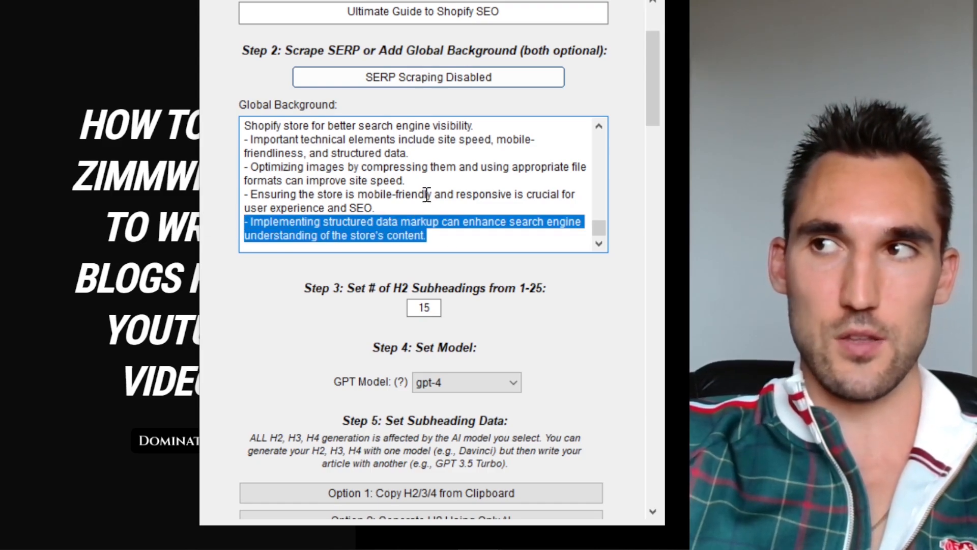
{"action": "left_click", "coordinate": [461, 214]}
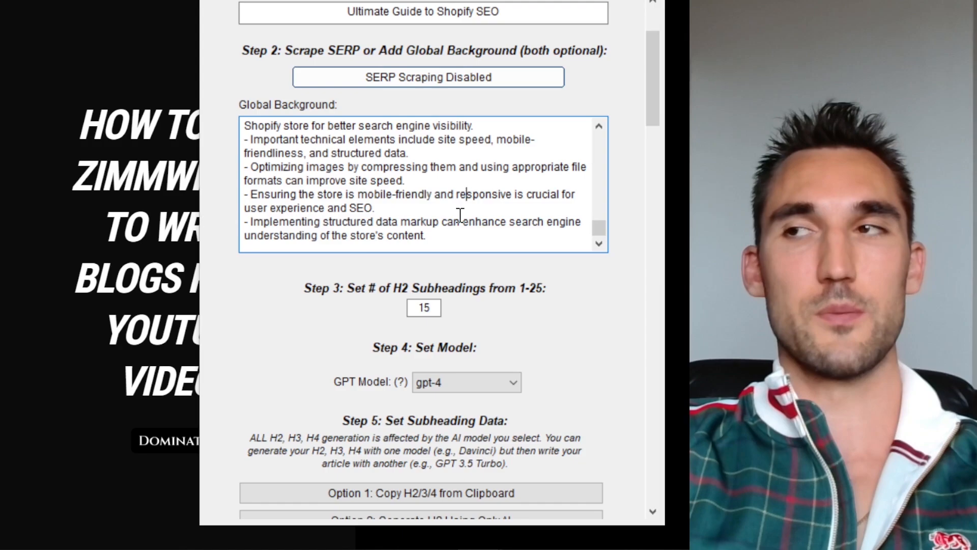
{"action": "scroll", "scroll_direction": "down", "scroll_amount": 3}
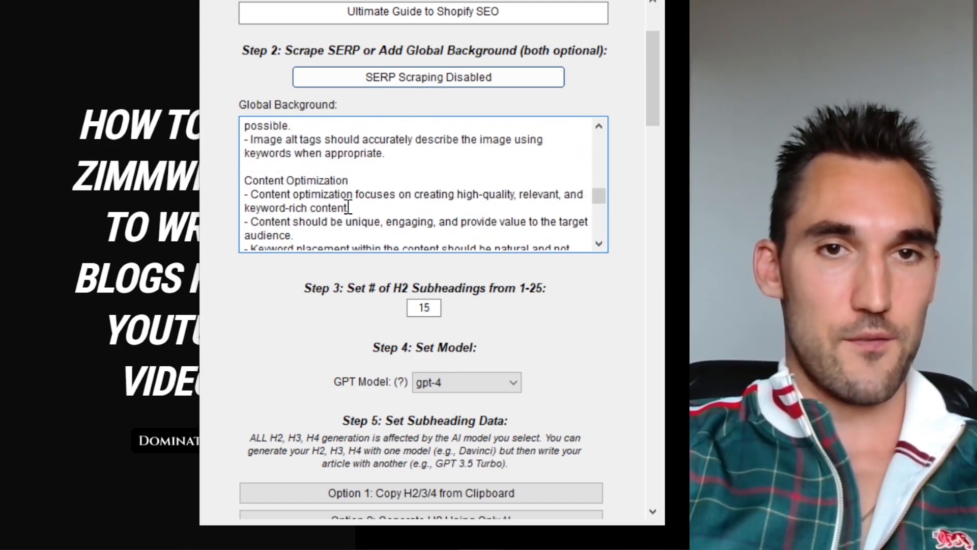
{"action": "scroll", "scroll_direction": "down", "scroll_amount": 3}
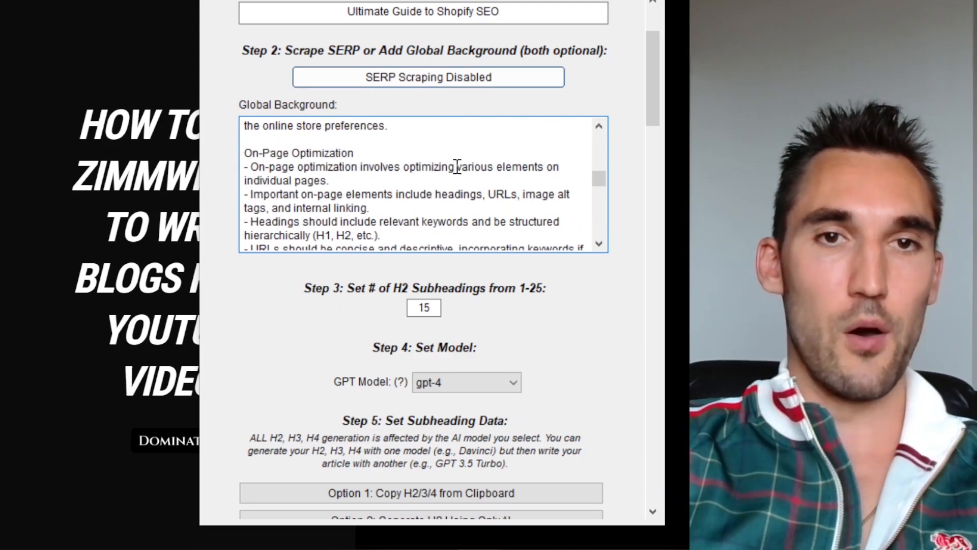
{"action": "scroll", "scroll_direction": "down", "scroll_amount": 3}
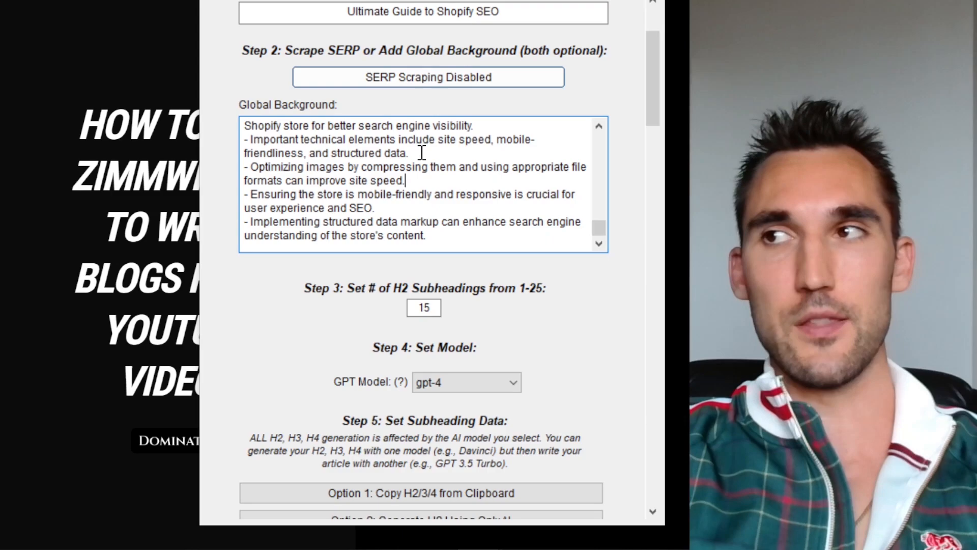
{"action": "mouse_move", "coordinate": [276, 101]}
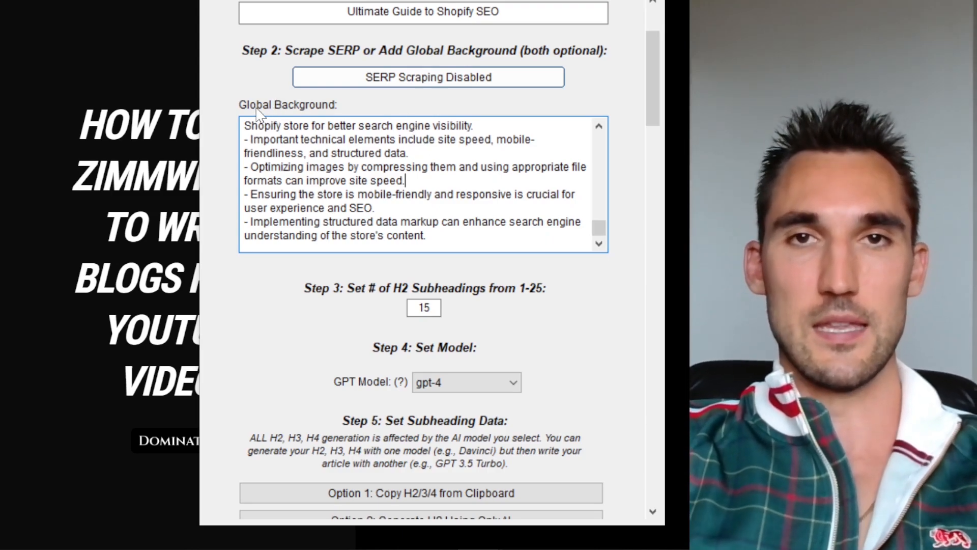
{"action": "mouse_move", "coordinate": [462, 203]}
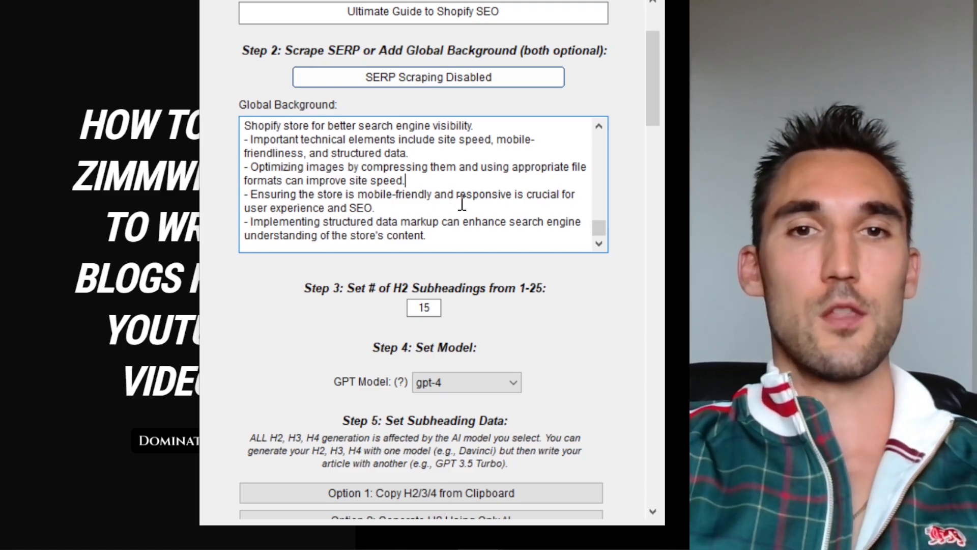
{"action": "scroll", "scroll_direction": "down", "scroll_amount": 3}
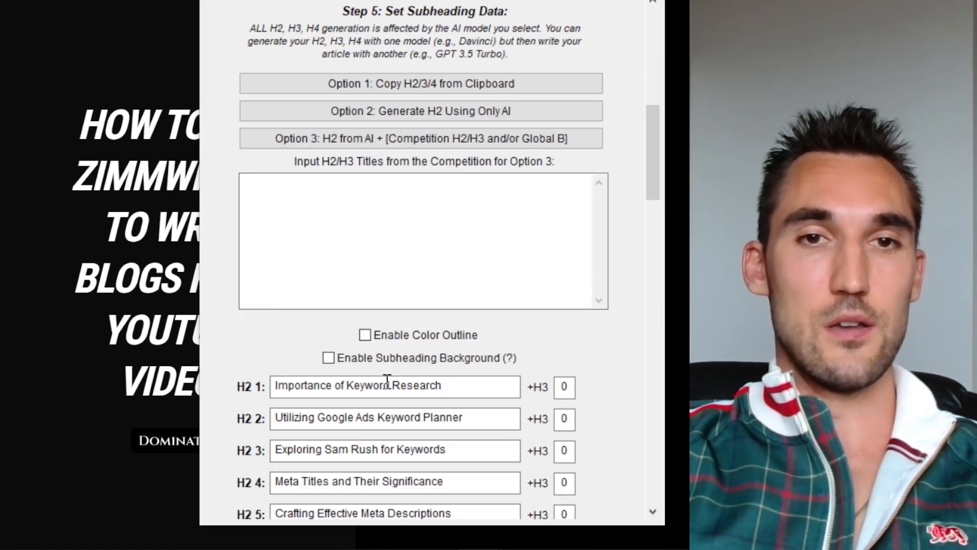
{"action": "scroll", "scroll_direction": "down", "scroll_amount": 3}
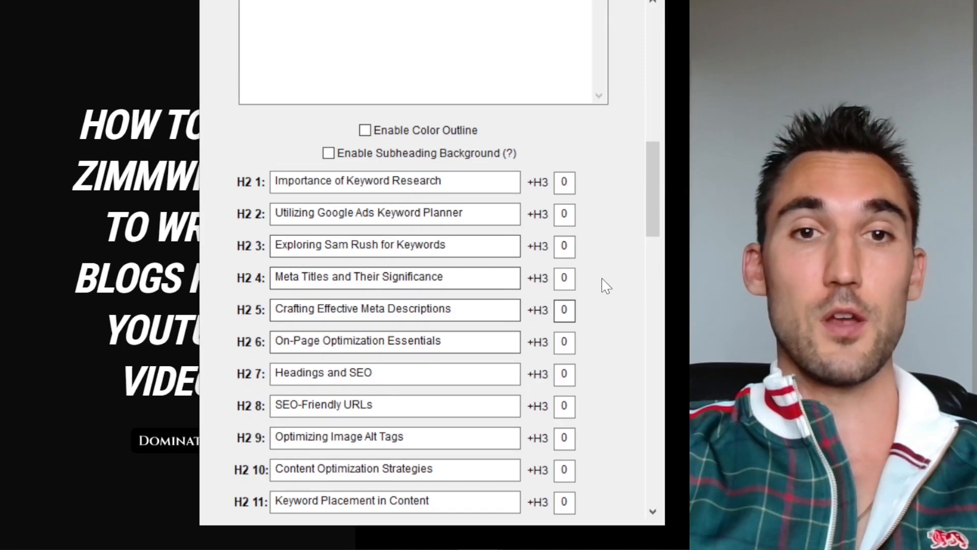
{"action": "scroll", "scroll_direction": "down", "scroll_amount": 3}
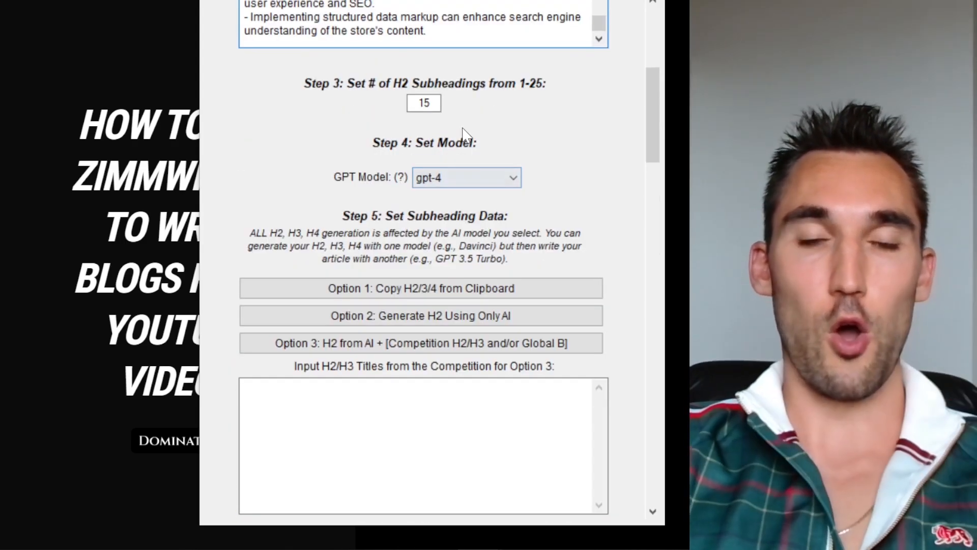
{"action": "scroll", "scroll_direction": "down", "scroll_amount": 3}
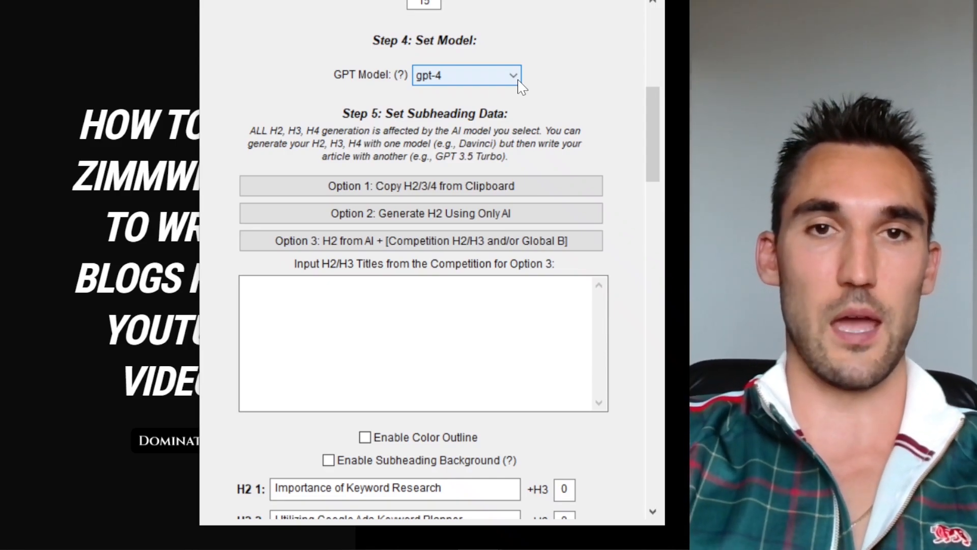
{"action": "left_click", "coordinate": [467, 76]}
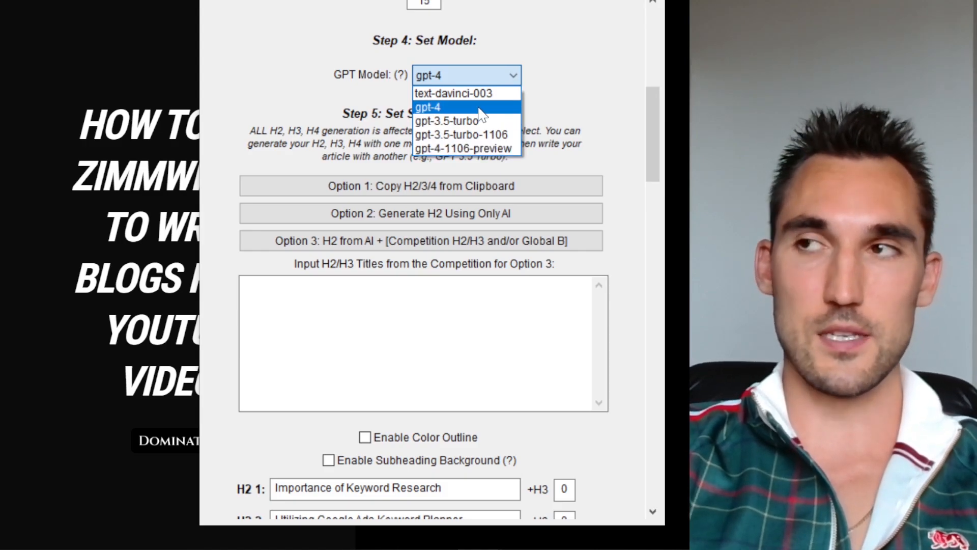
{"action": "left_click", "coordinate": [438, 107]}
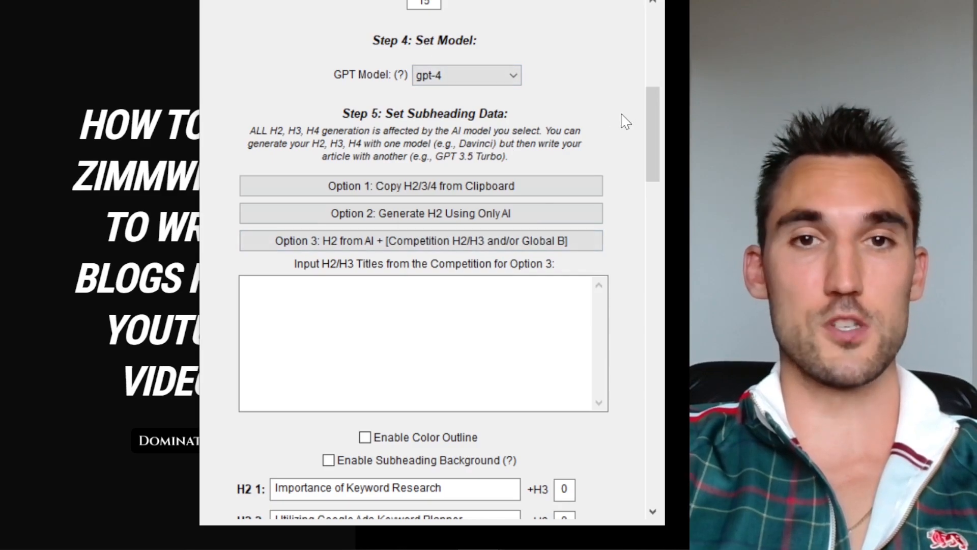
{"action": "scroll", "scroll_direction": "down", "scroll_amount": 3}
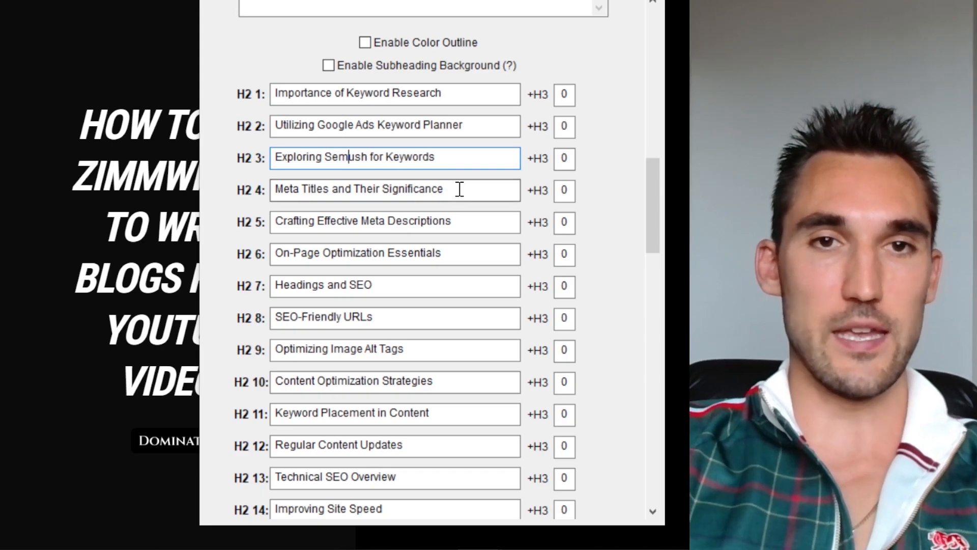
- Fix the Semrush spelling and reword a subheading to cover descriptions
{"action": "left_click", "coordinate": [563, 127]}
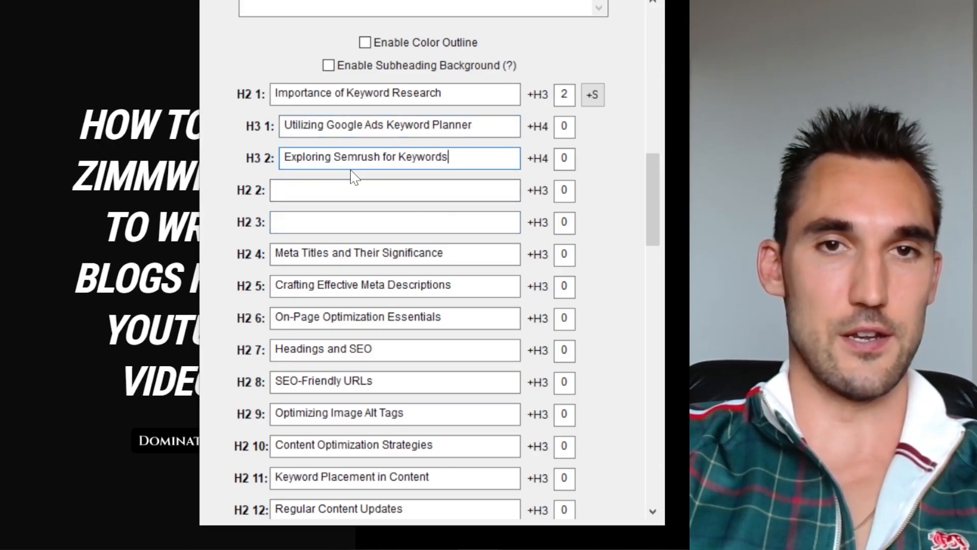
{"action": "double_click", "coordinate": [303, 125]}
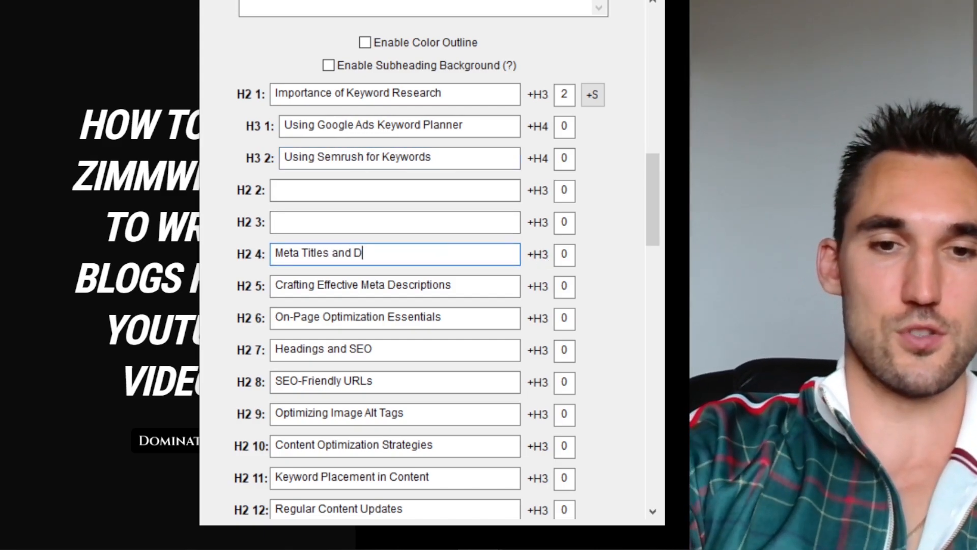
{"action": "type", "text": "escriptions"}
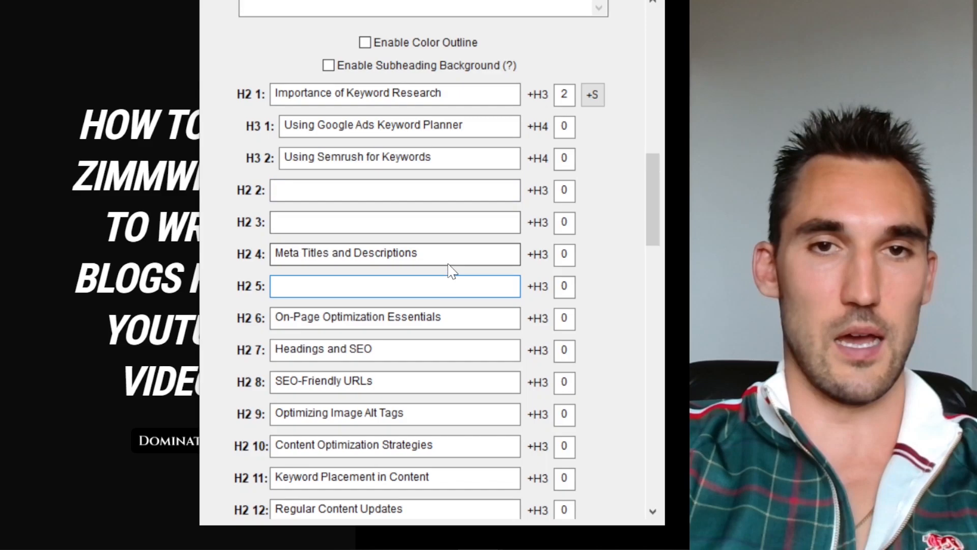
{"action": "scroll", "scroll_direction": "down", "scroll_amount": 3}
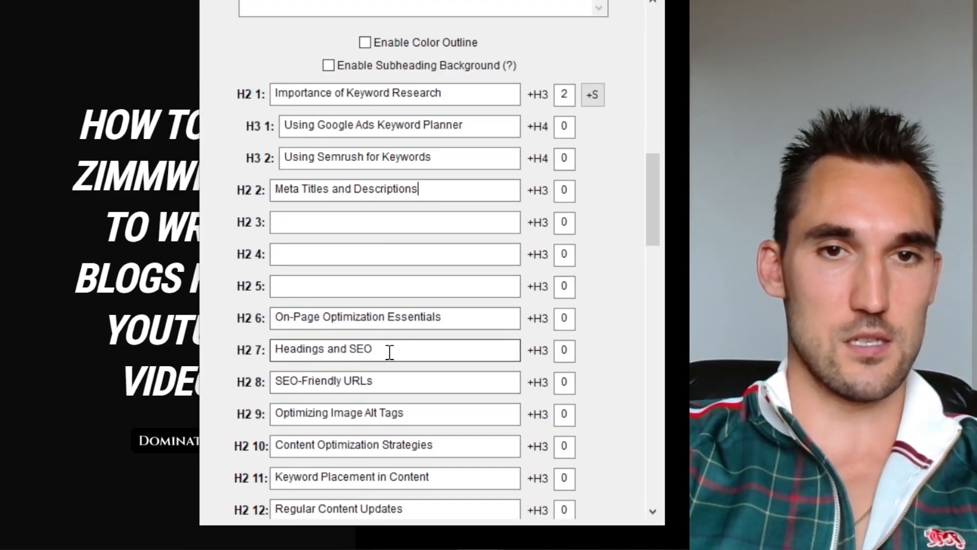
- Fill headings with URLs, H1 headings and Content Optimization Strategies, adding a subheading under the latter
{"action": "left_click", "coordinate": [395, 222]}
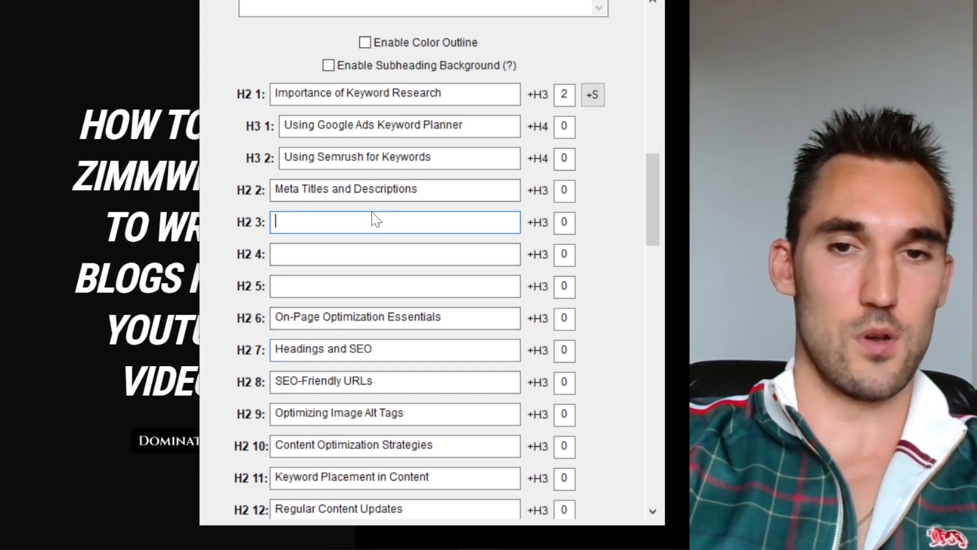
{"action": "type", "text": "URIs"}
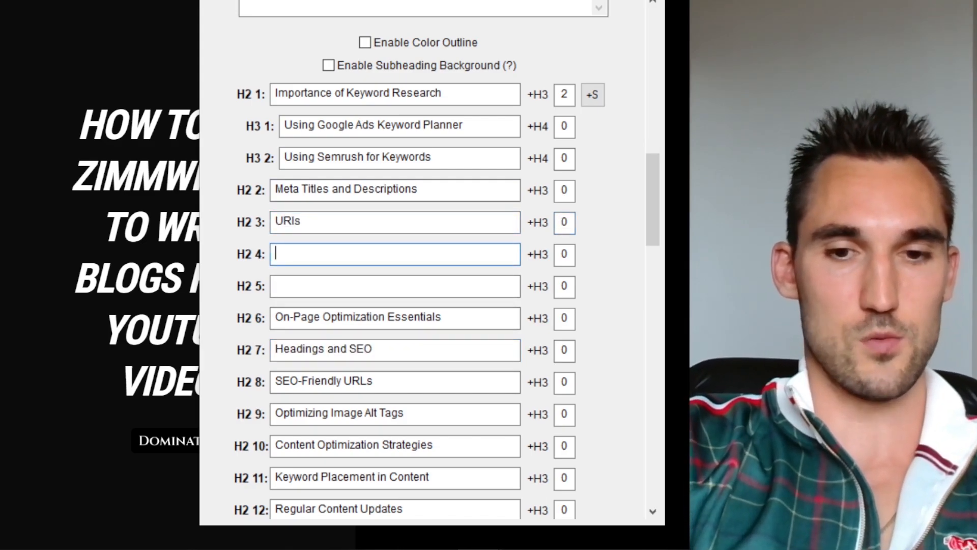
{"action": "type", "text": "H1 Headu"}
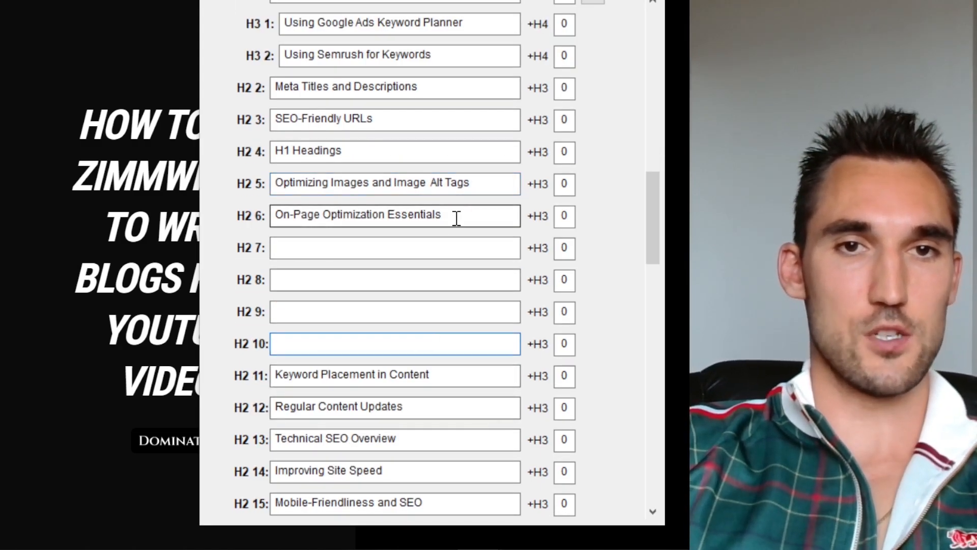
{"action": "type", "text": "Content Optimization Strategies"}
{"action": "left_click", "coordinate": [565, 216]}
{"action": "type", "text": "2"}
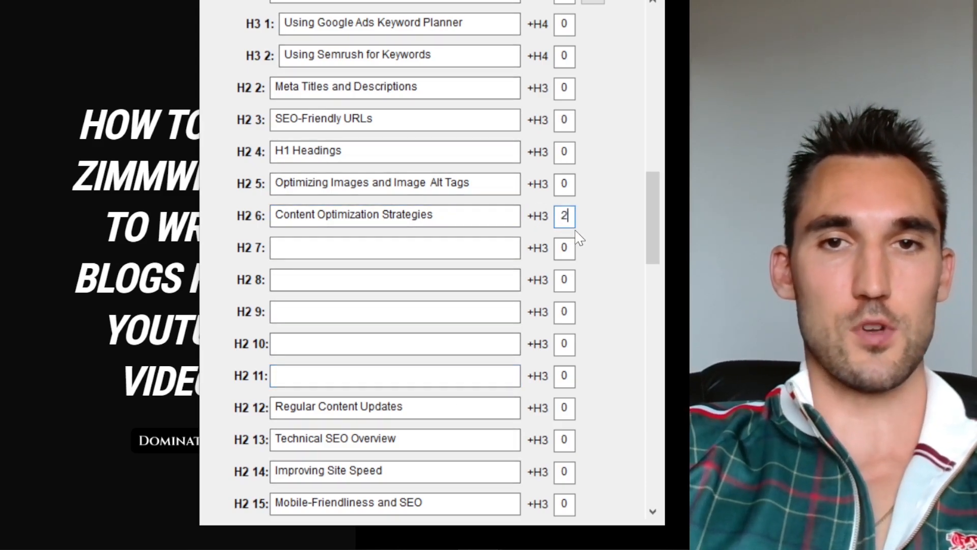
{"action": "left_click", "coordinate": [564, 216]}
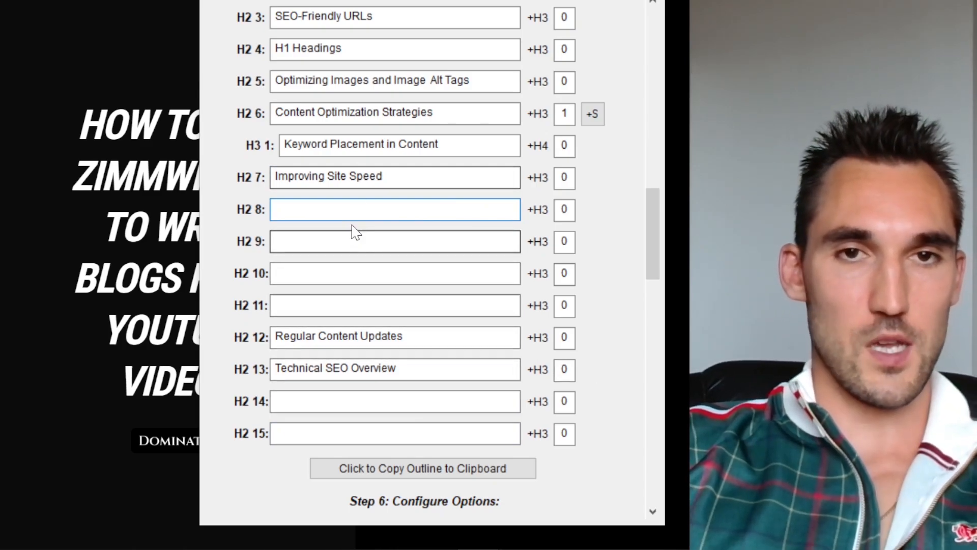
{"action": "double_click", "coordinate": [336, 336]}
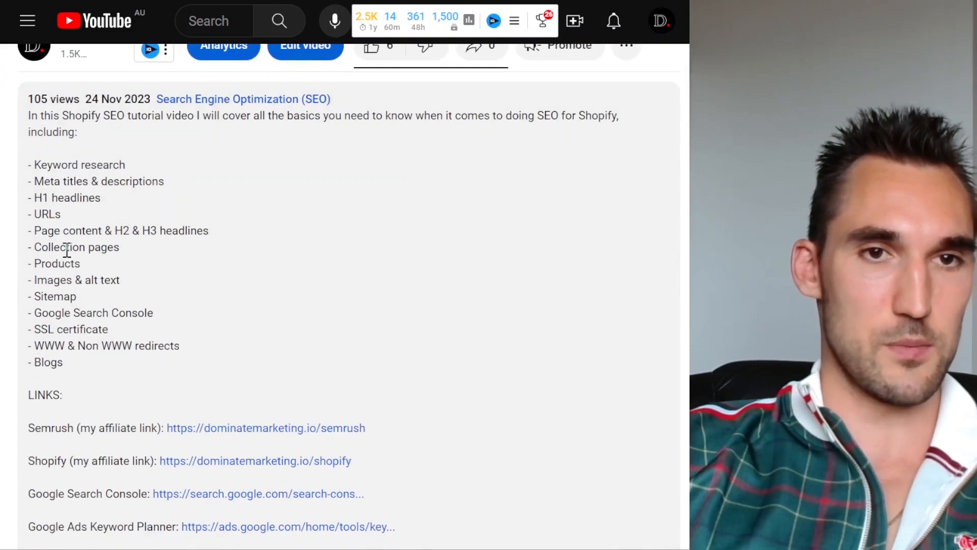
- Copy Collection pages and the remaining description topics into H2 8-14, ending with 'Ongoing blog content'
{"action": "double_click", "coordinate": [66, 246]}
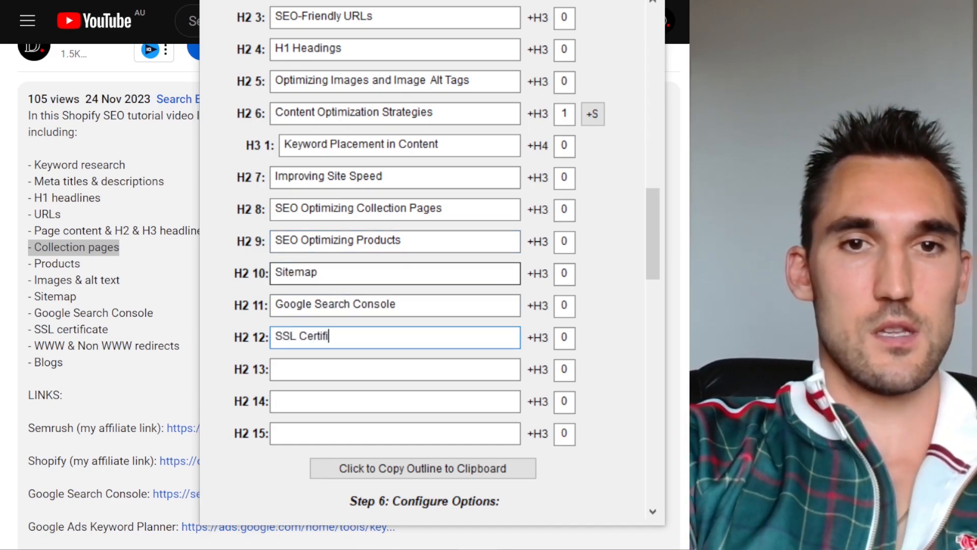
{"action": "type", "text": "Ongoing"}
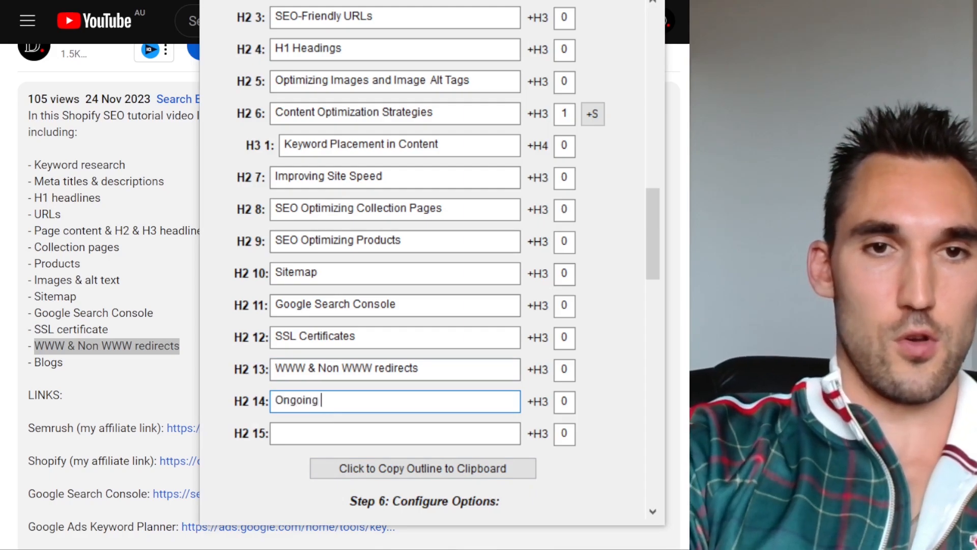
{"action": "type", "text": "blog content"}
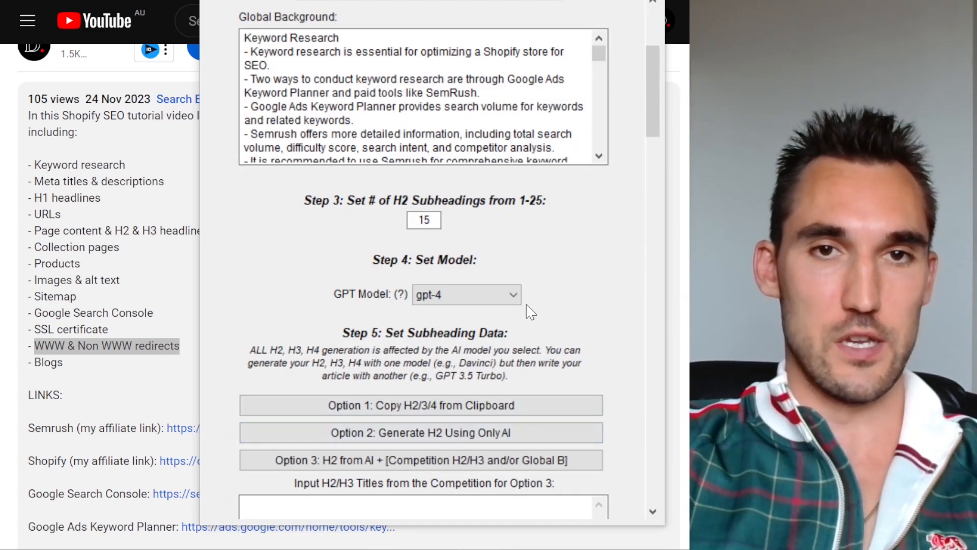
- Keep H2 sections at Medium length and the Professional voice, then move down to the keyword settings
{"action": "scroll", "scroll_direction": "down", "scroll_amount": 3}
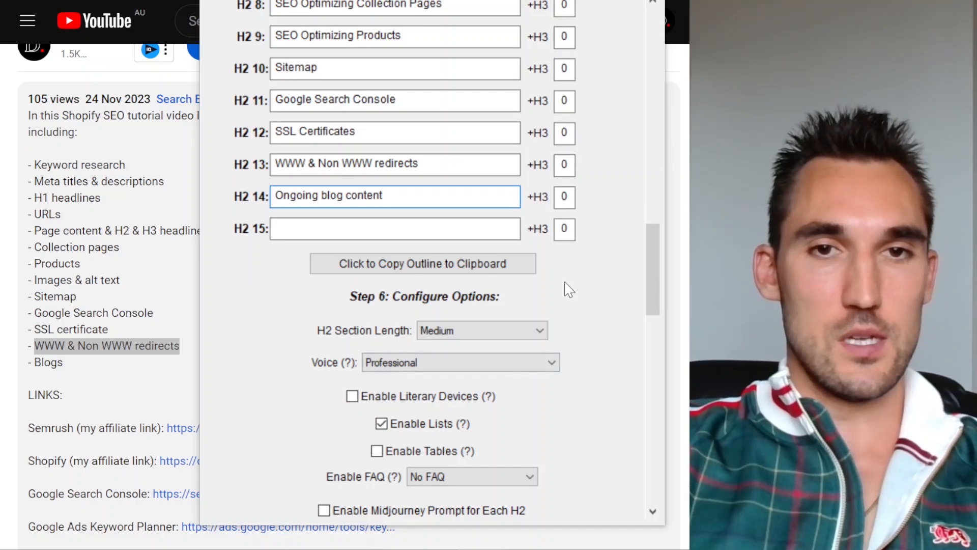
{"action": "scroll", "scroll_direction": "down", "scroll_amount": 3}
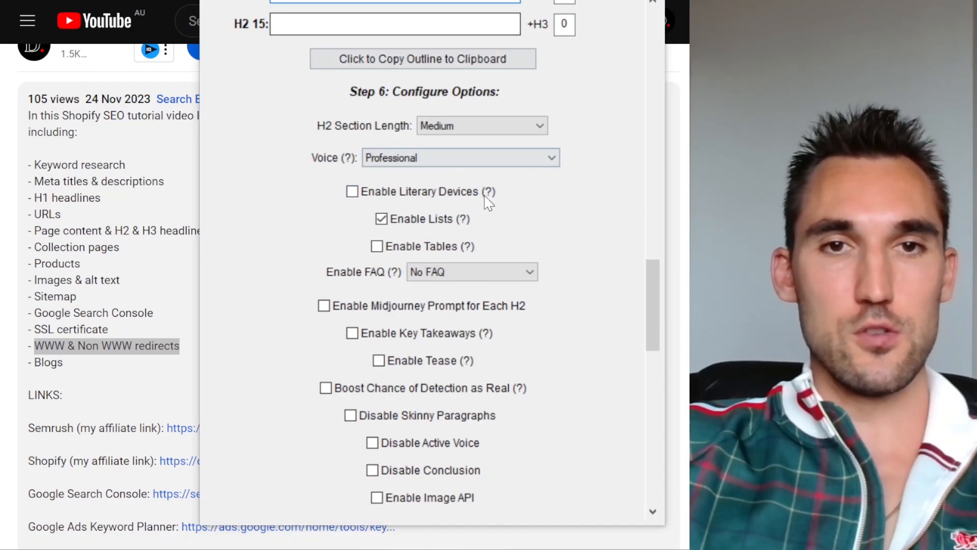
{"action": "left_click", "coordinate": [482, 126]}
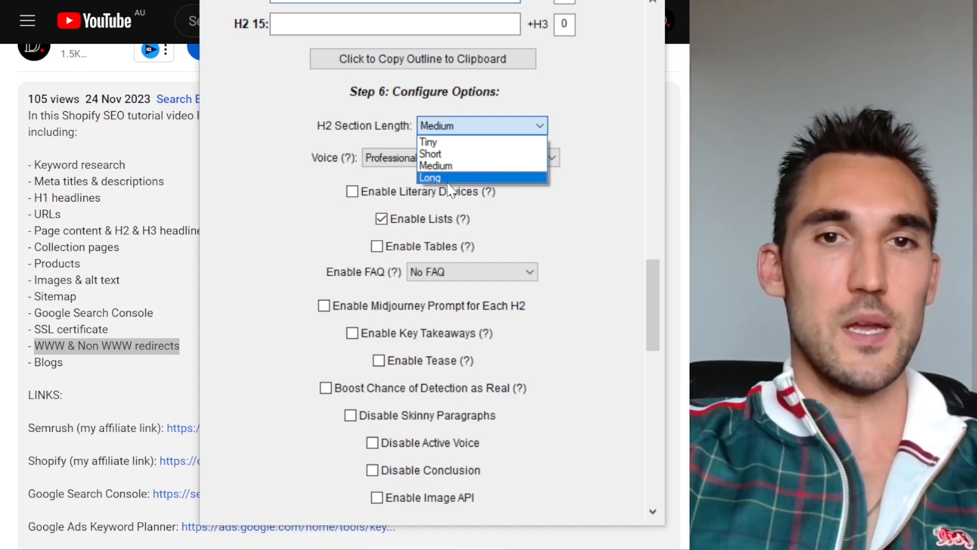
{"action": "left_click", "coordinate": [459, 157]}
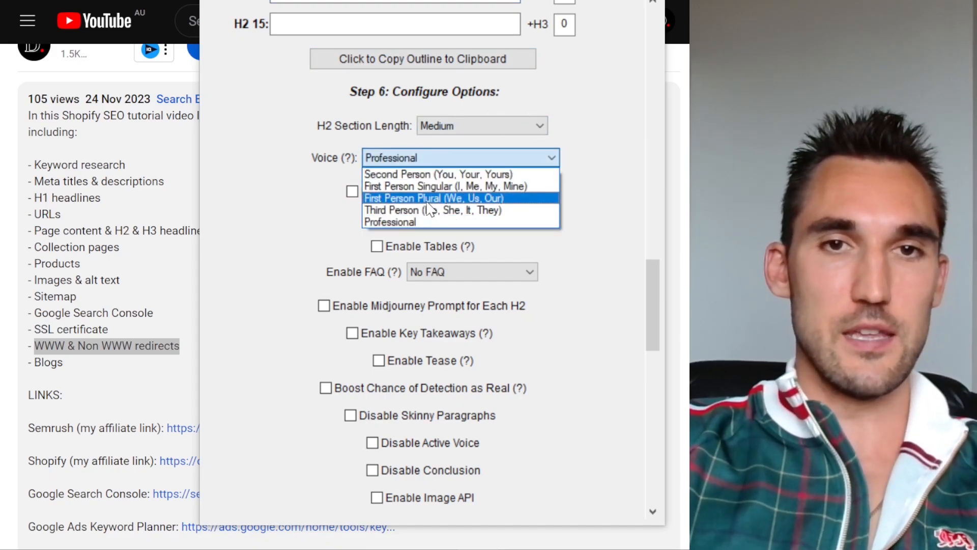
{"action": "left_click", "coordinate": [388, 222]}
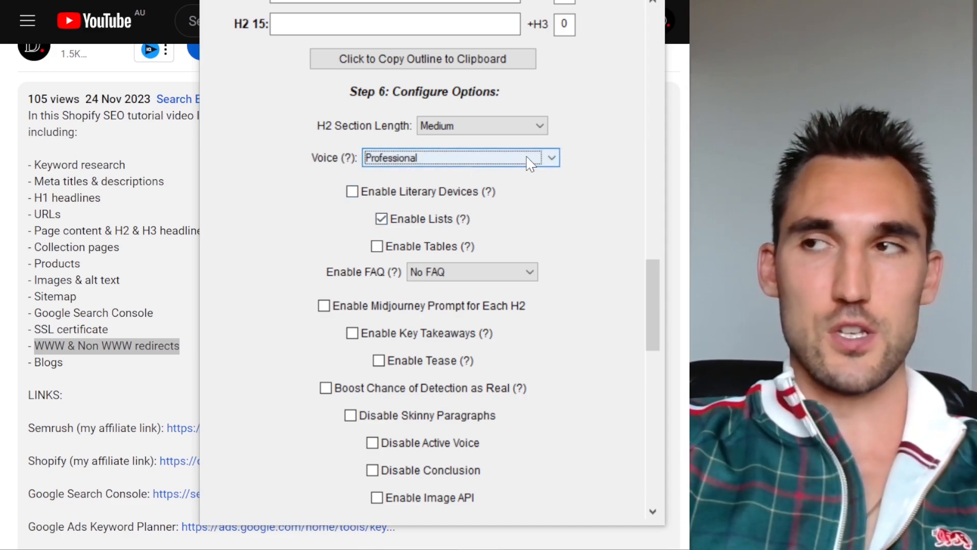
{"action": "mouse_move", "coordinate": [478, 278]}
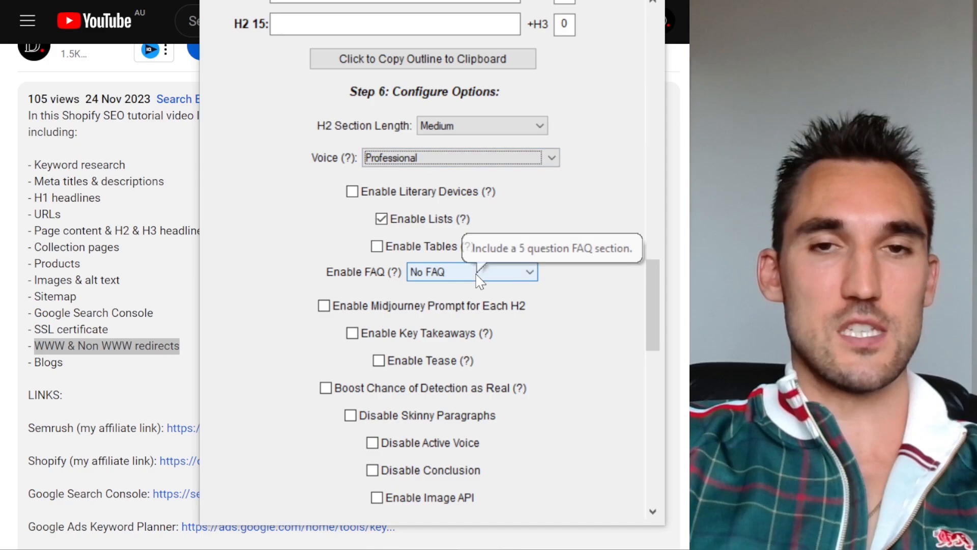
{"action": "mouse_move", "coordinate": [589, 216]}
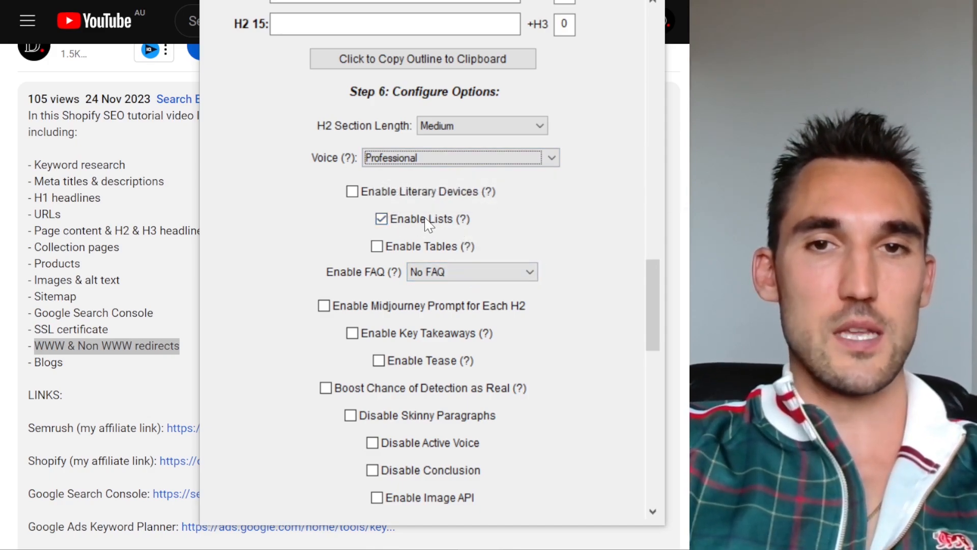
{"action": "scroll", "scroll_direction": "down", "scroll_amount": 3}
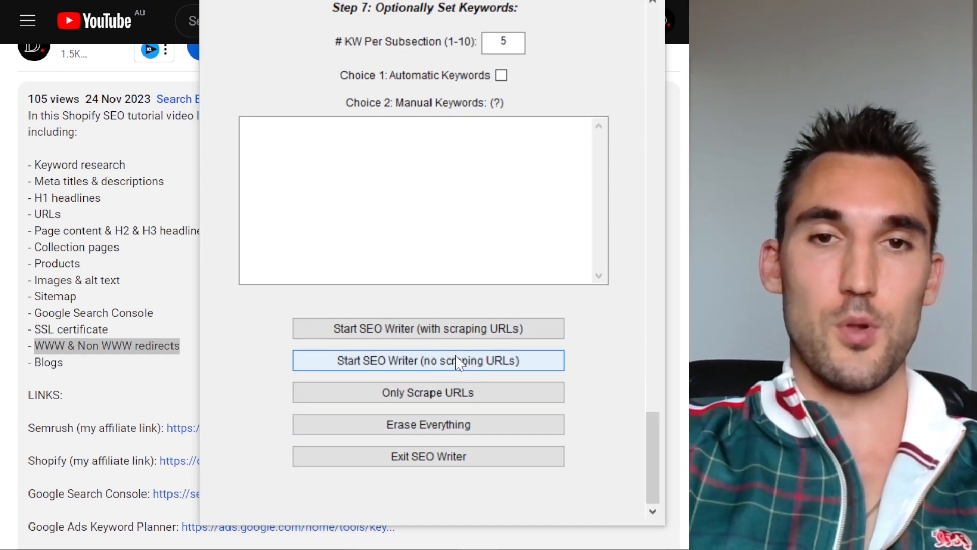
- Launch the SEO Writer without scraping URLs, bringing up the higher-cost warning
{"action": "left_click", "coordinate": [428, 360]}
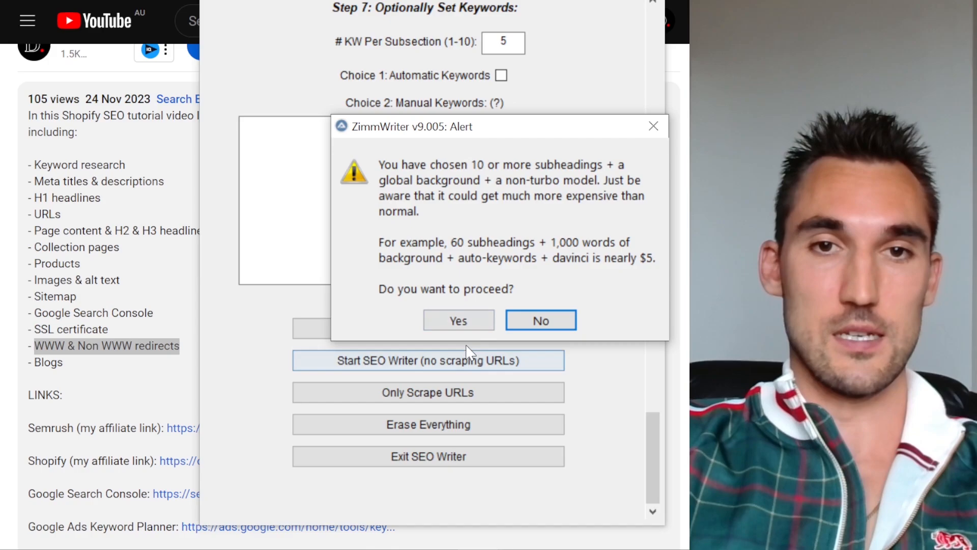
{"action": "mouse_move", "coordinate": [466, 313]}
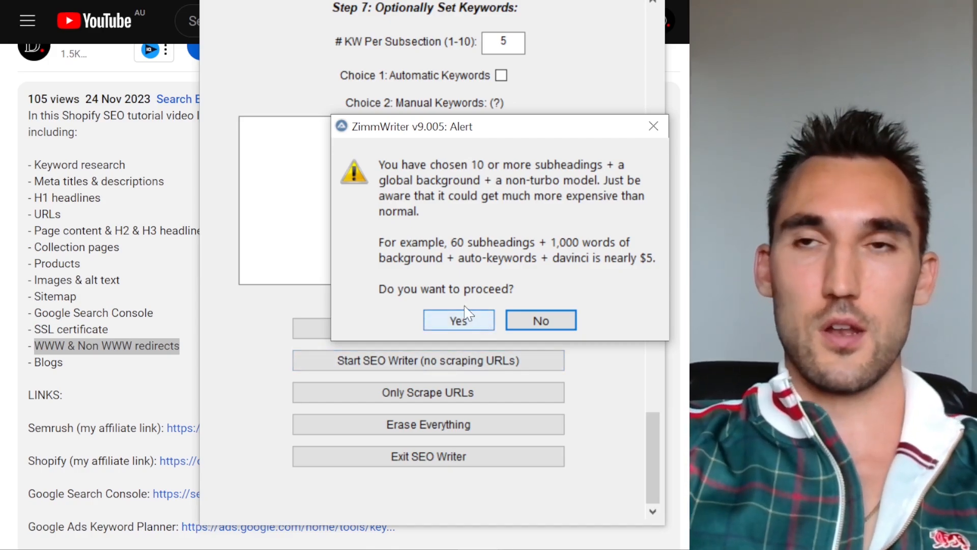
{"action": "mouse_move", "coordinate": [472, 340]}
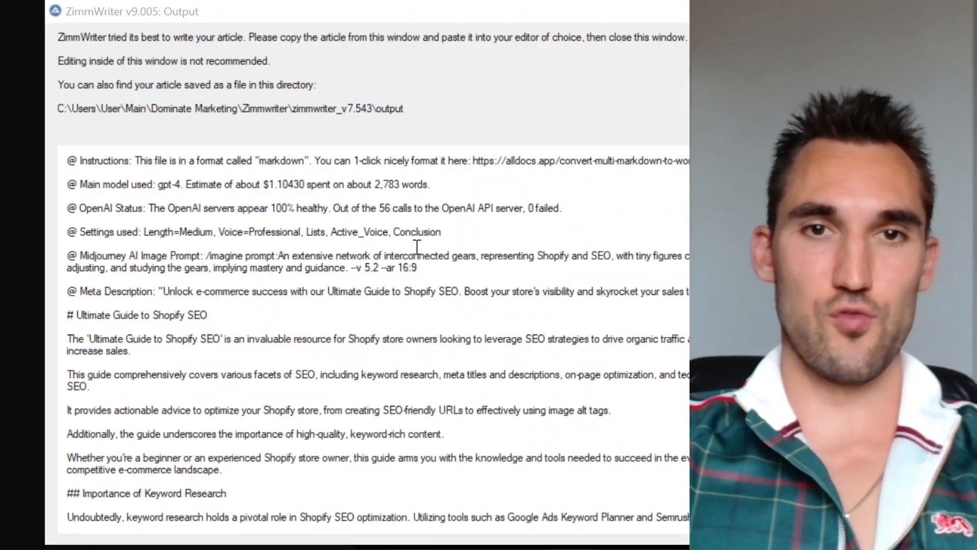
{"action": "mouse_move", "coordinate": [333, 327]}
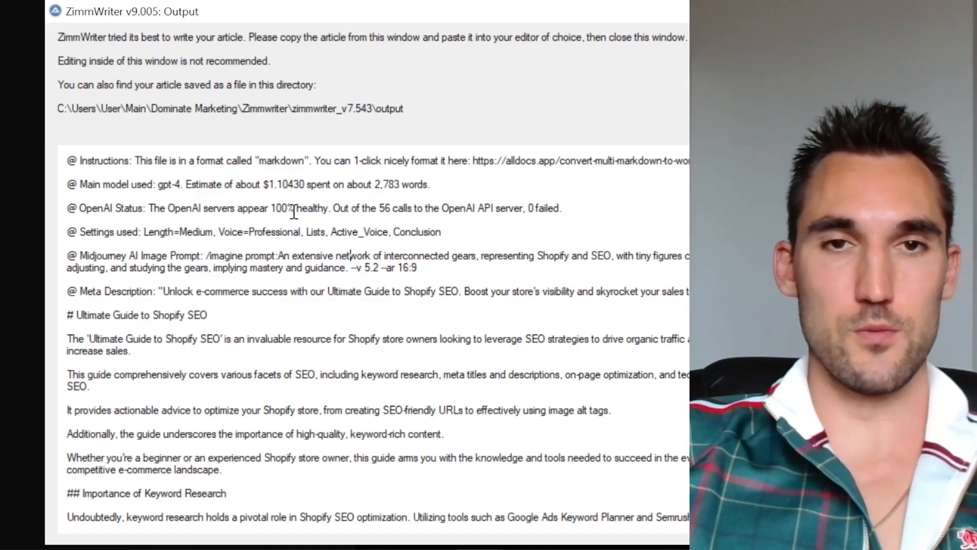
- Check the roughly $1.10 cost and 2,783-word count, select the whole article and switch to Word
{"action": "double_click", "coordinate": [281, 185]}
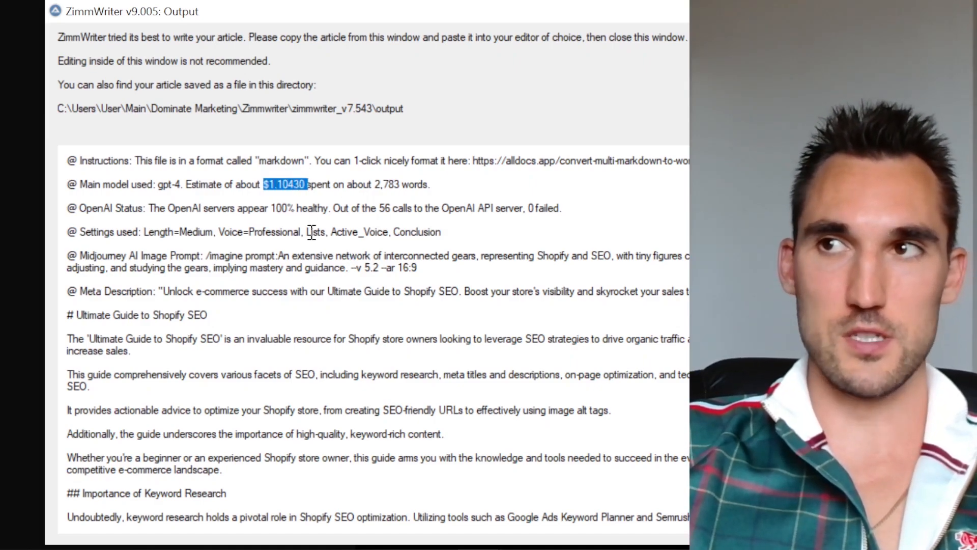
{"action": "double_click", "coordinate": [389, 185]}
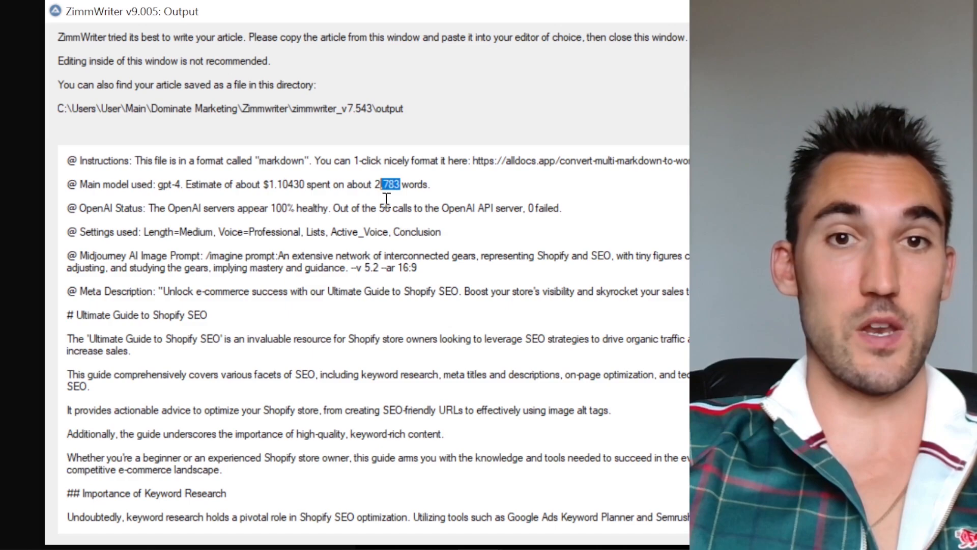
{"action": "key", "text": "ctrl+a"}
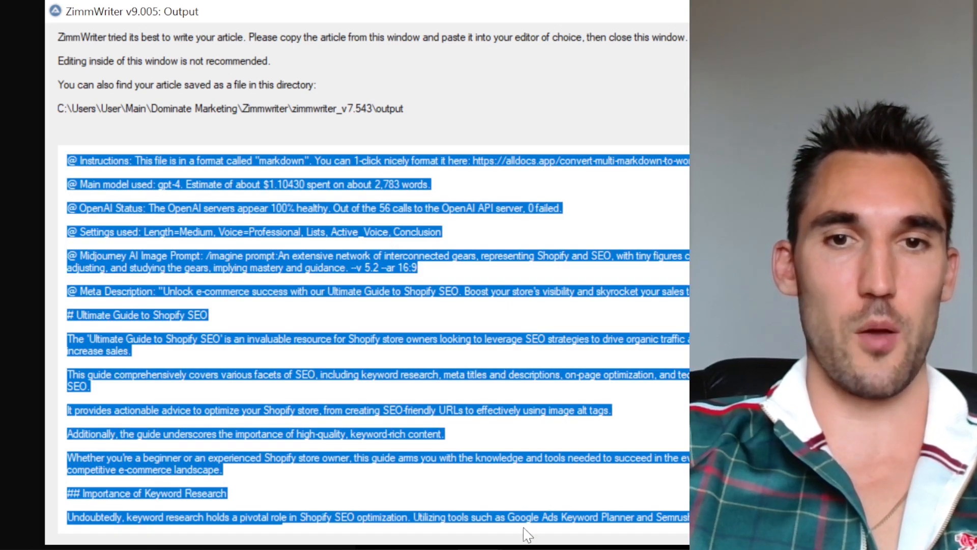
{"action": "left_click", "coordinate": [569, 467]}
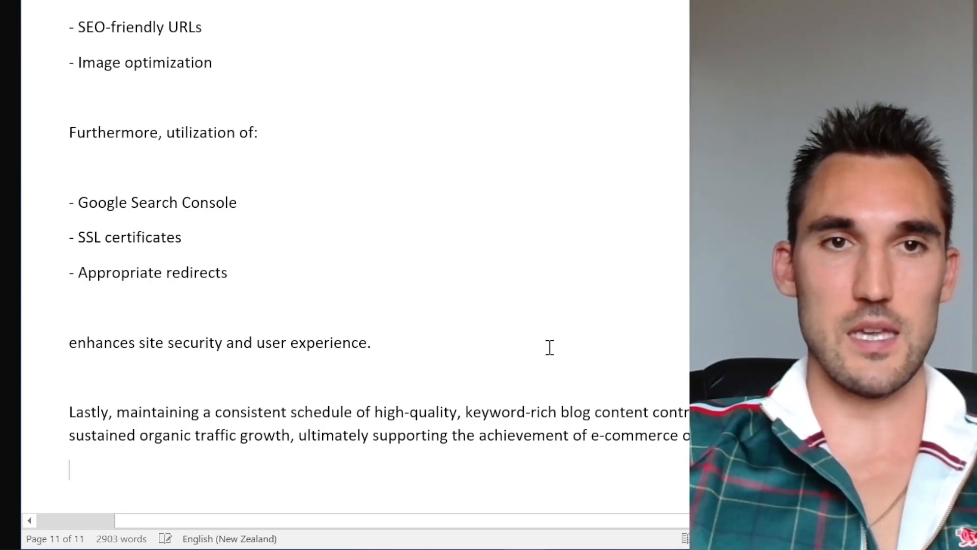
- Review the pasted article from the Ultimate Guide to Shopify SEO title down through its opening sections
{"action": "scroll", "scroll_direction": "down", "scroll_amount": 3}
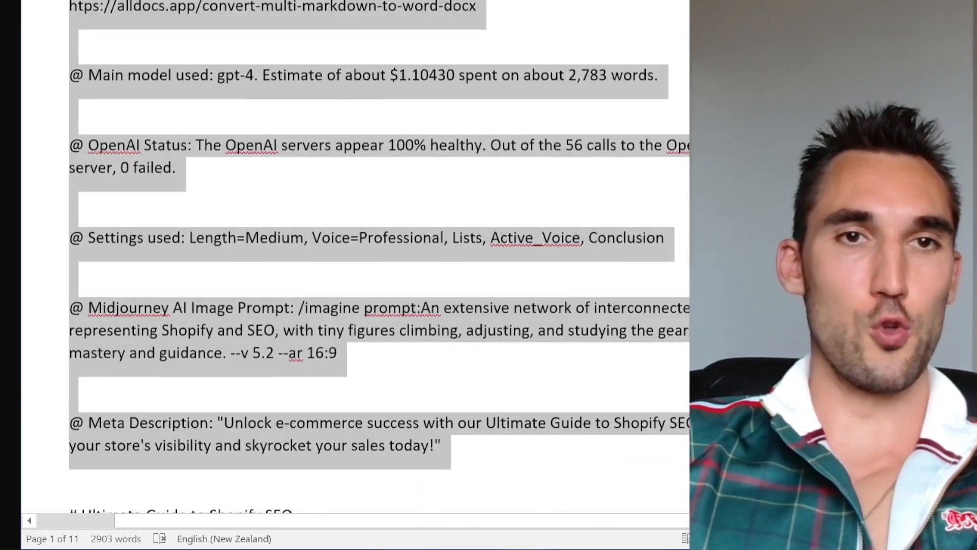
{"action": "scroll", "scroll_direction": "down", "scroll_amount": 3}
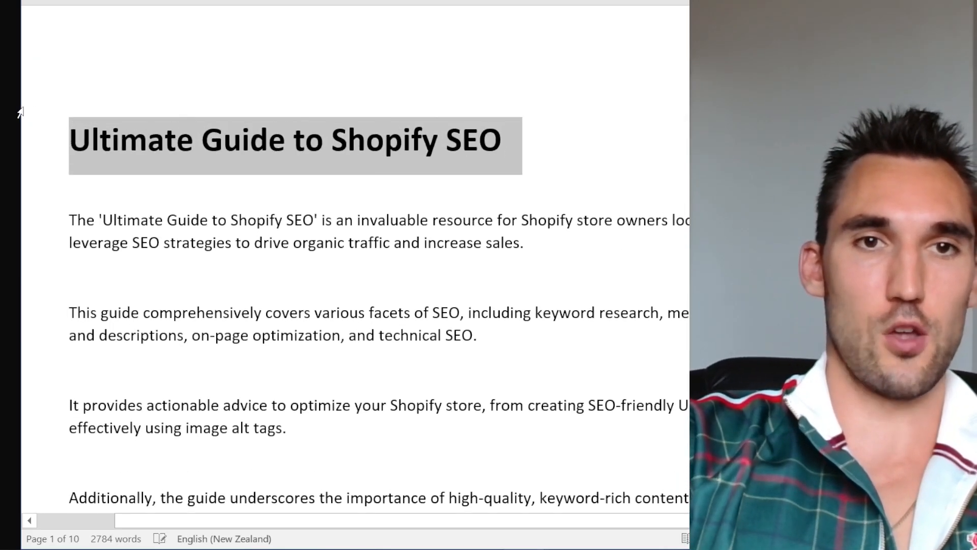
{"action": "scroll", "scroll_direction": "down", "scroll_amount": 3}
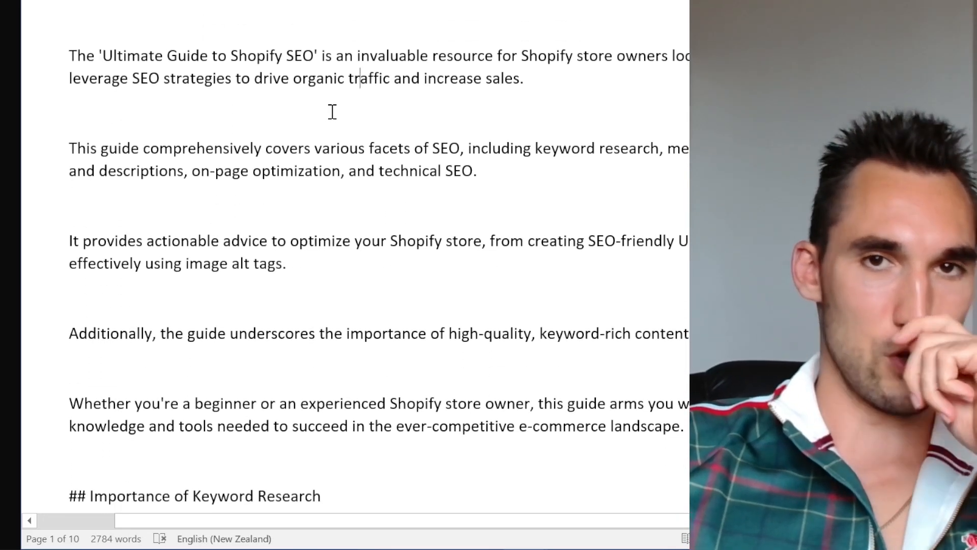
{"action": "scroll", "scroll_direction": "down", "scroll_amount": 3}
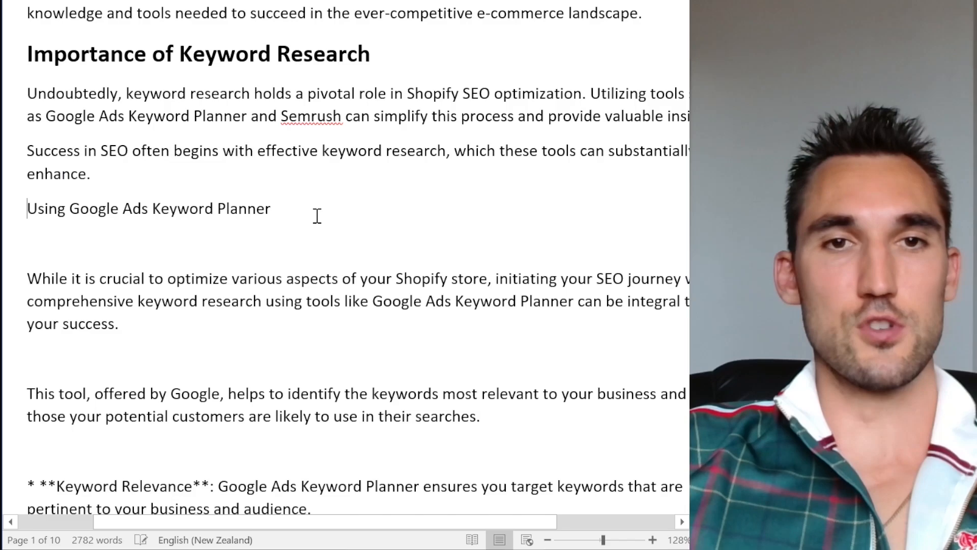
- Turn the Using Google Ads Keyword Planner ## line into a real heading and check the sections around it
{"action": "triple_click", "coordinate": [147, 209]}
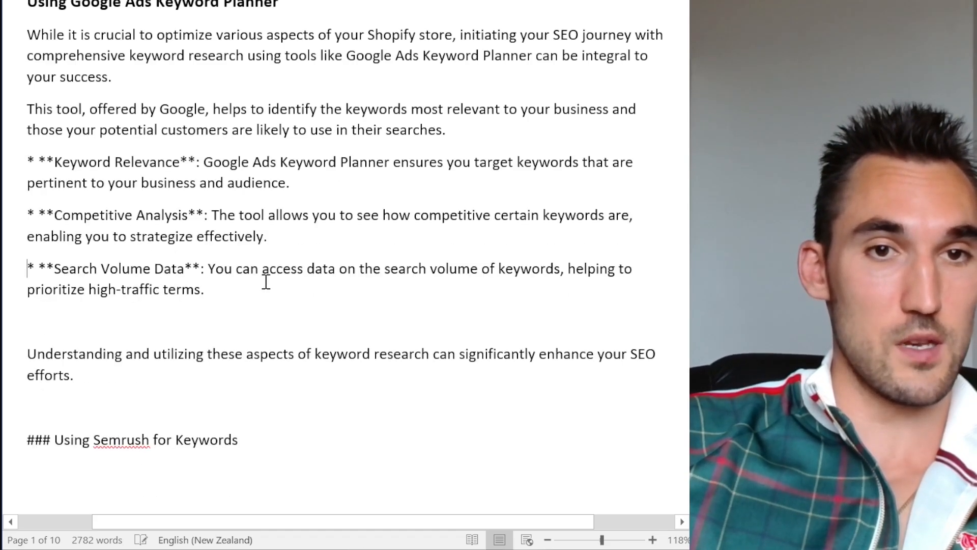
{"action": "scroll", "scroll_direction": "up", "scroll_amount": 3}
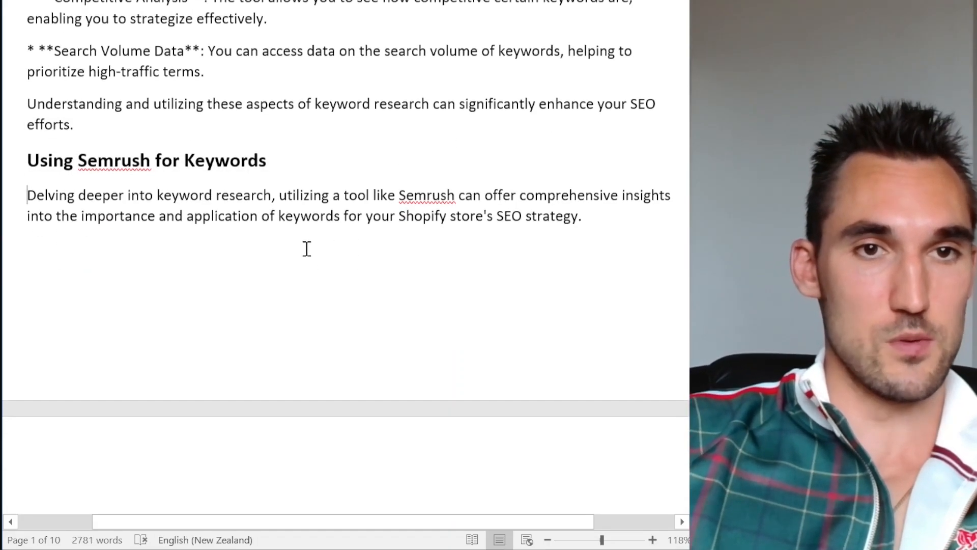
{"action": "scroll", "scroll_direction": "down", "scroll_amount": 3}
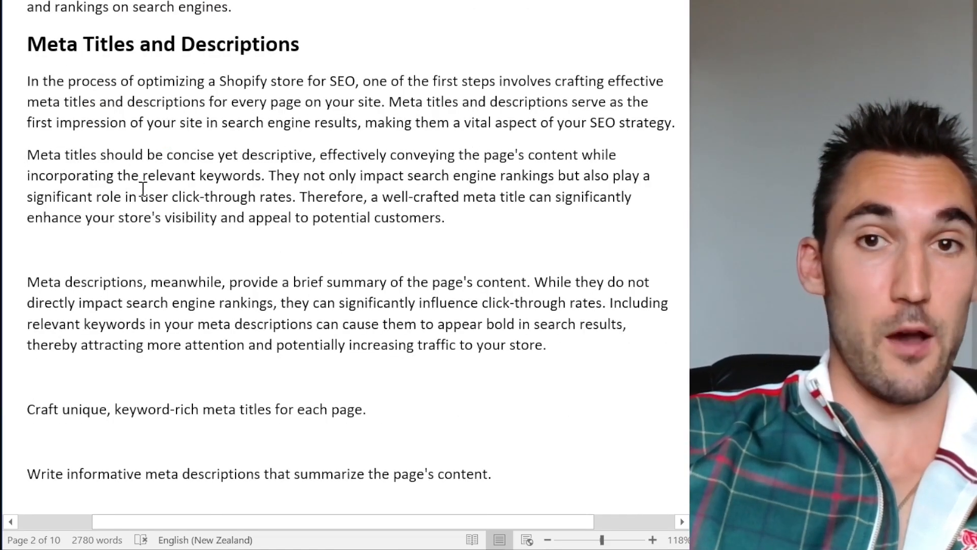
{"action": "scroll", "scroll_direction": "down", "scroll_amount": 3}
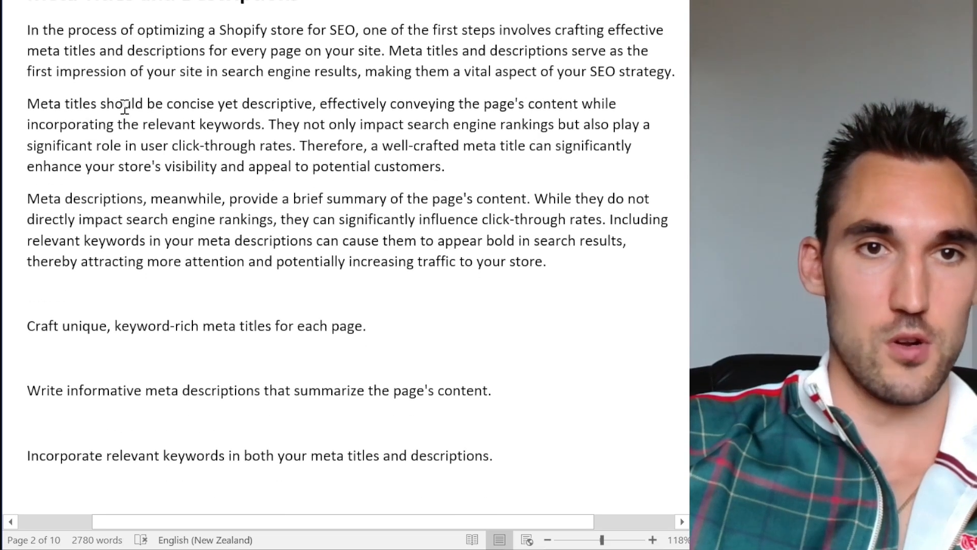
{"action": "scroll", "scroll_direction": "down", "scroll_amount": 3}
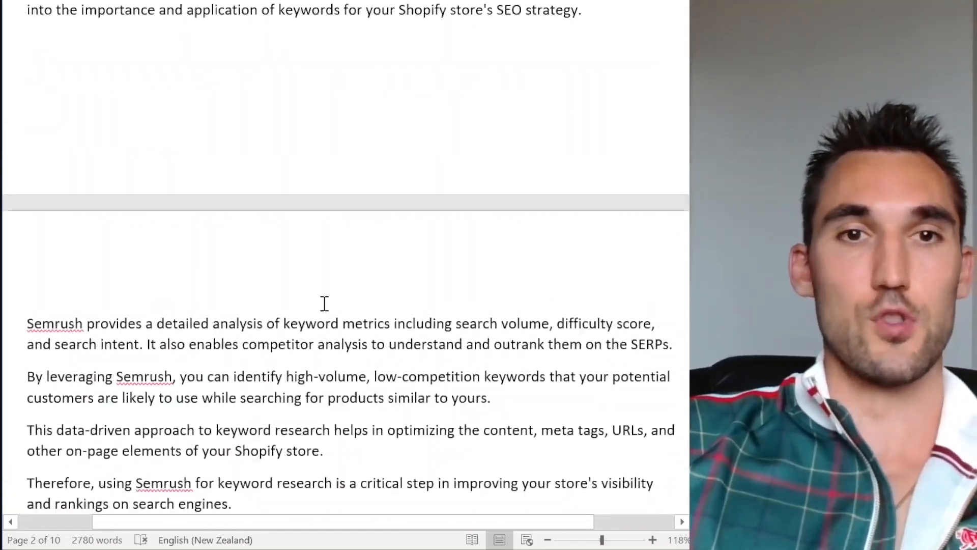
{"action": "scroll", "scroll_direction": "down", "scroll_amount": 3}
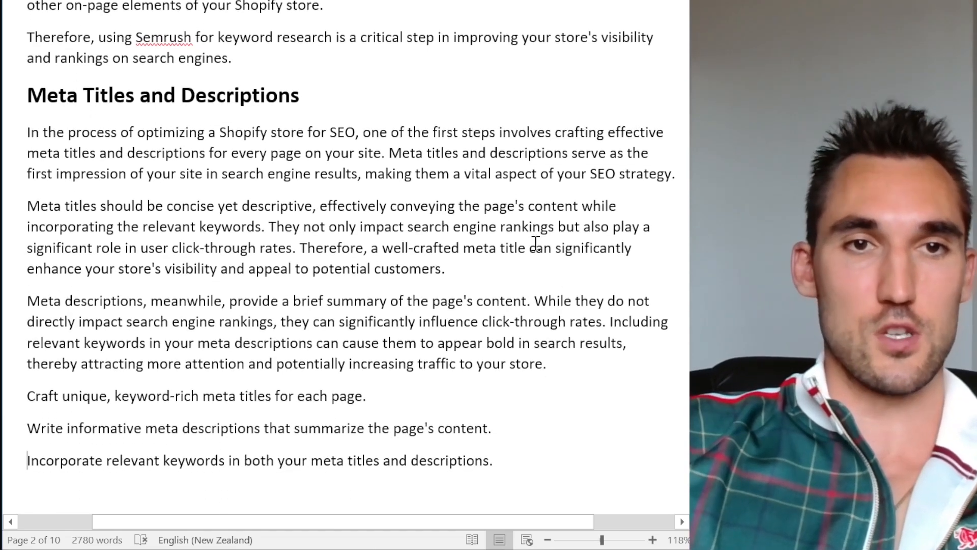
- Review the subheadings down through Meta Titles and Descriptions, SEO-friendly URLs and H1 headings
{"action": "scroll", "scroll_direction": "down", "scroll_amount": 3}
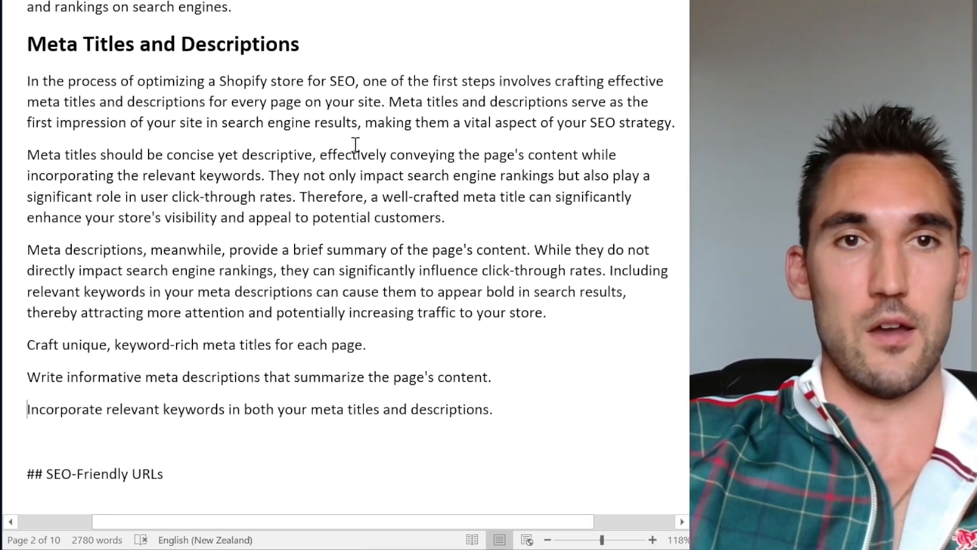
{"action": "scroll", "scroll_direction": "down", "scroll_amount": 3}
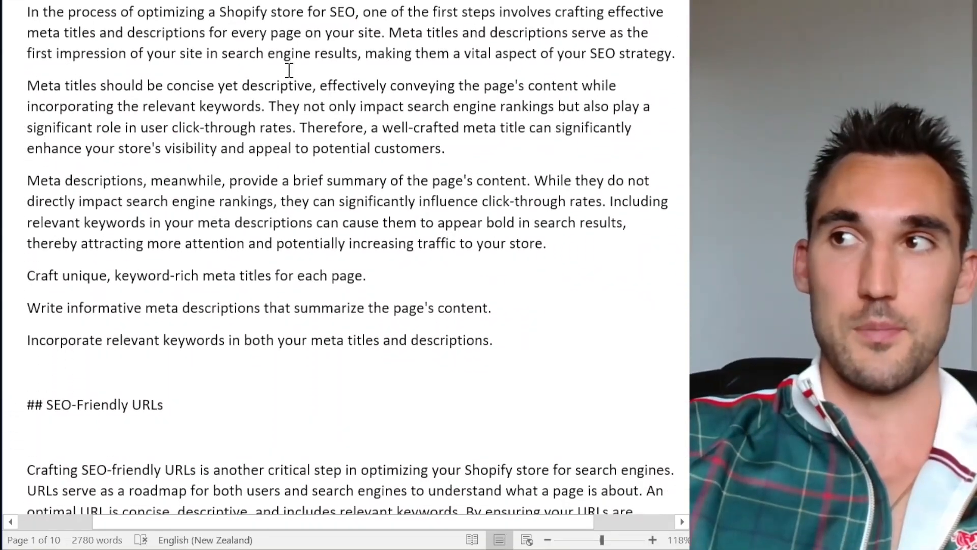
{"action": "scroll", "scroll_direction": "down", "scroll_amount": 3}
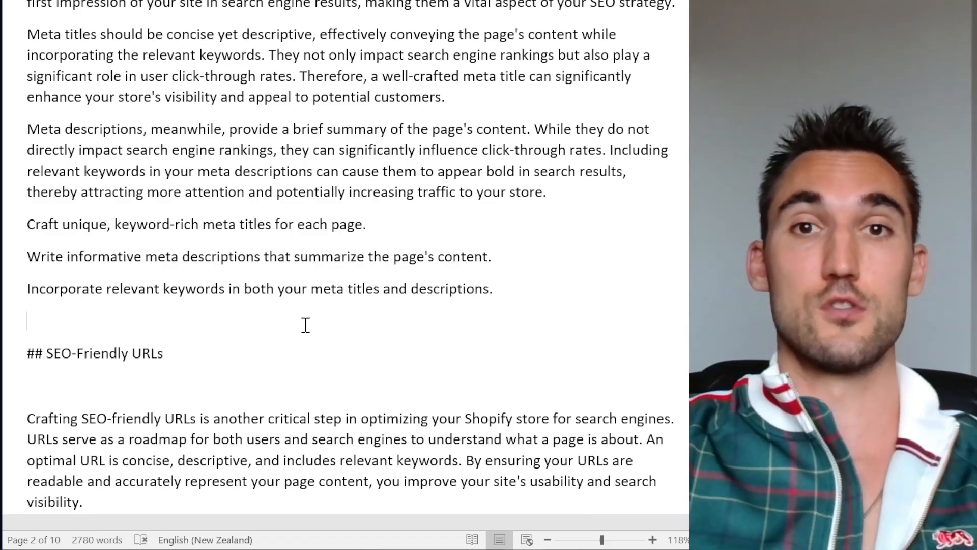
{"action": "scroll", "scroll_direction": "down", "scroll_amount": 3}
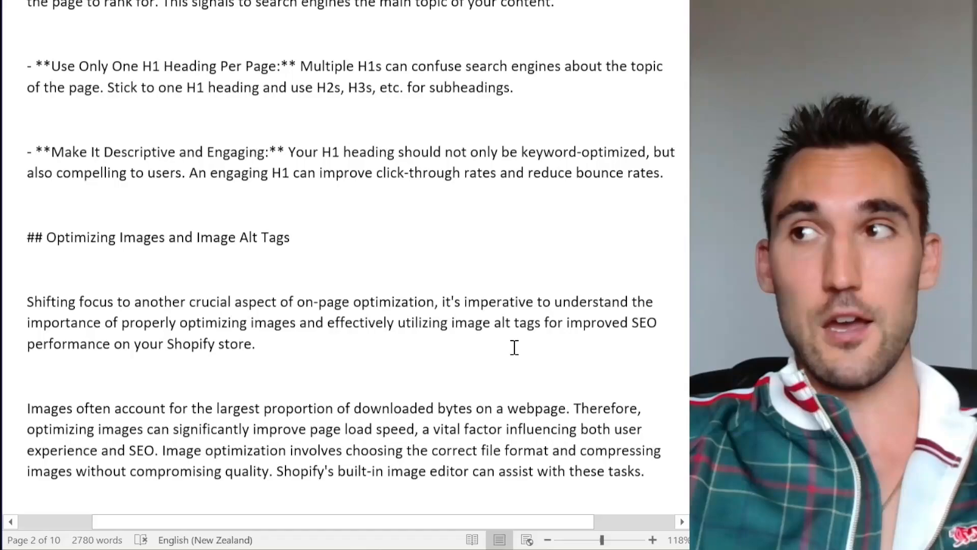
{"action": "scroll", "scroll_direction": "down", "scroll_amount": 3}
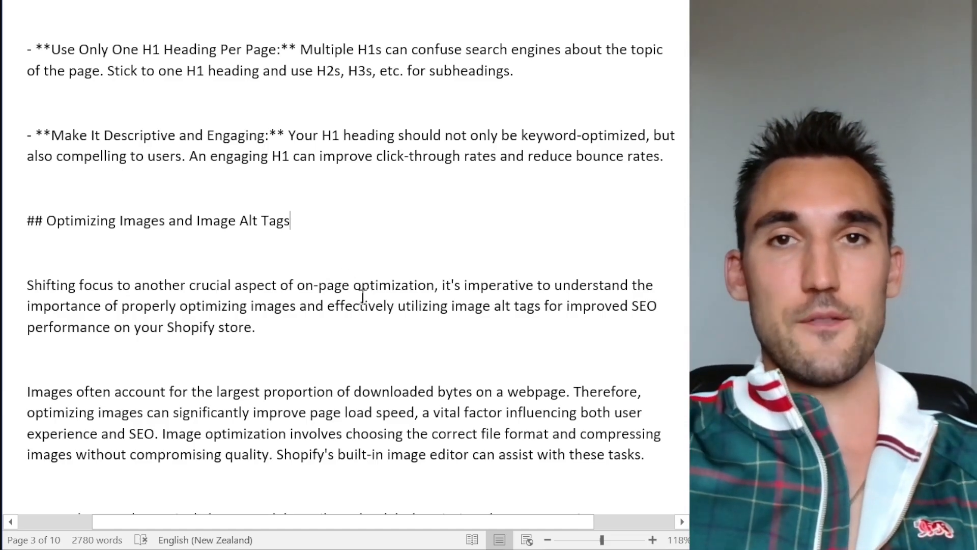
{"action": "scroll", "scroll_direction": "up", "scroll_amount": 3}
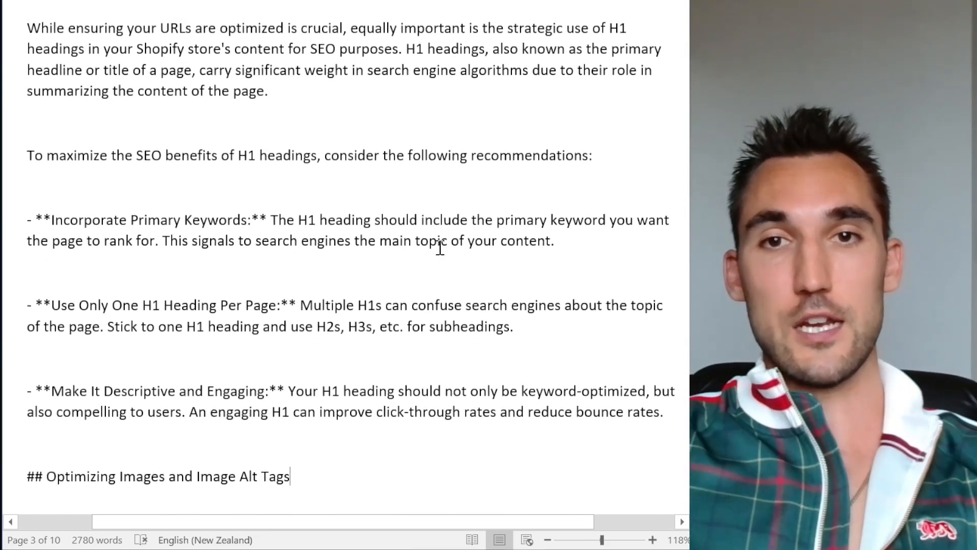